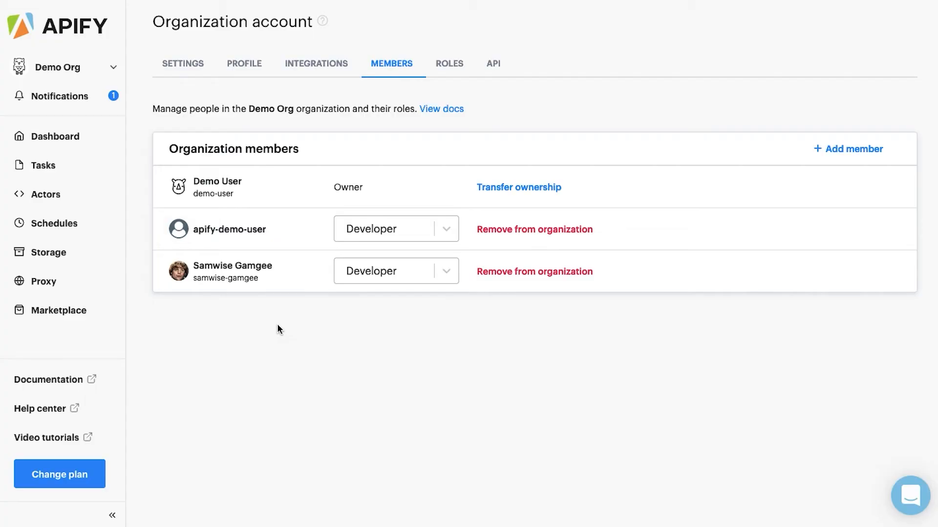
Step: Review Demo Org's tasks list and then its actors list from the sidebar
left_click(42, 165)
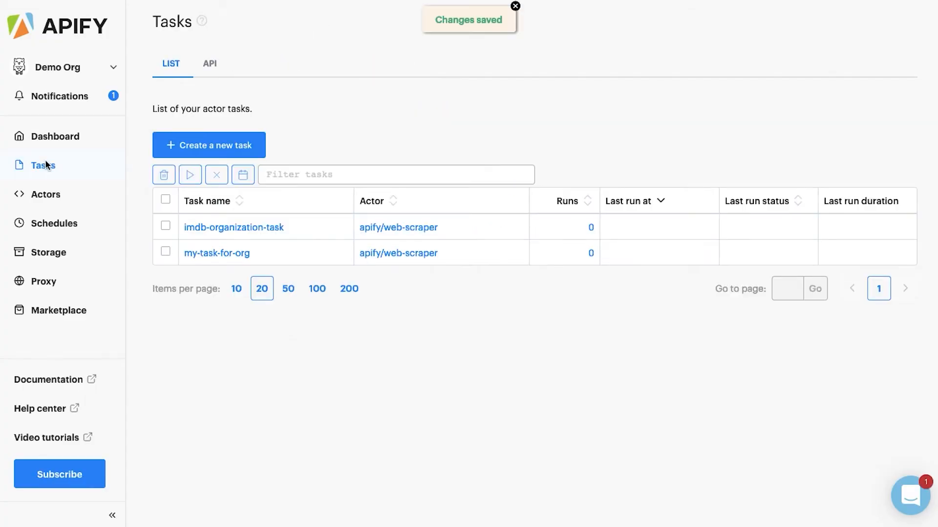
mouse_move(263, 257)
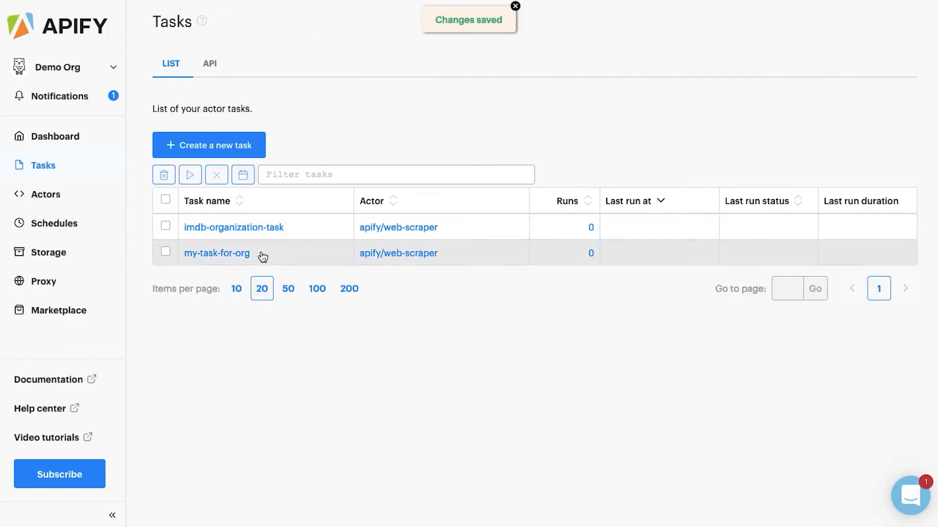
mouse_move(45, 194)
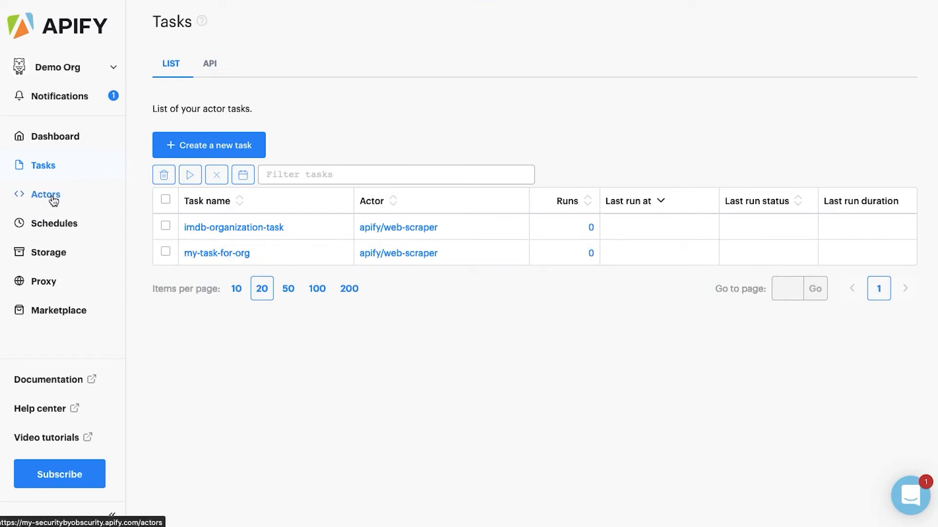
left_click(45, 195)
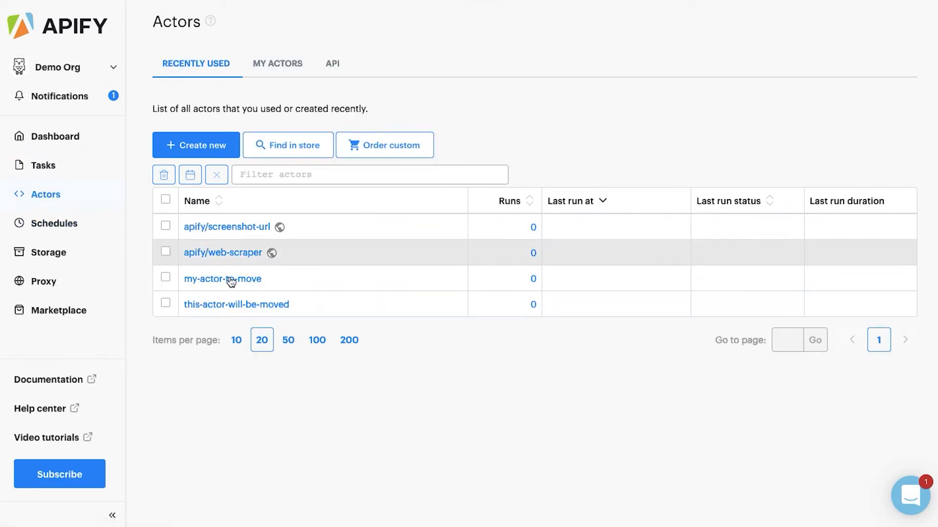
mouse_move(331, 309)
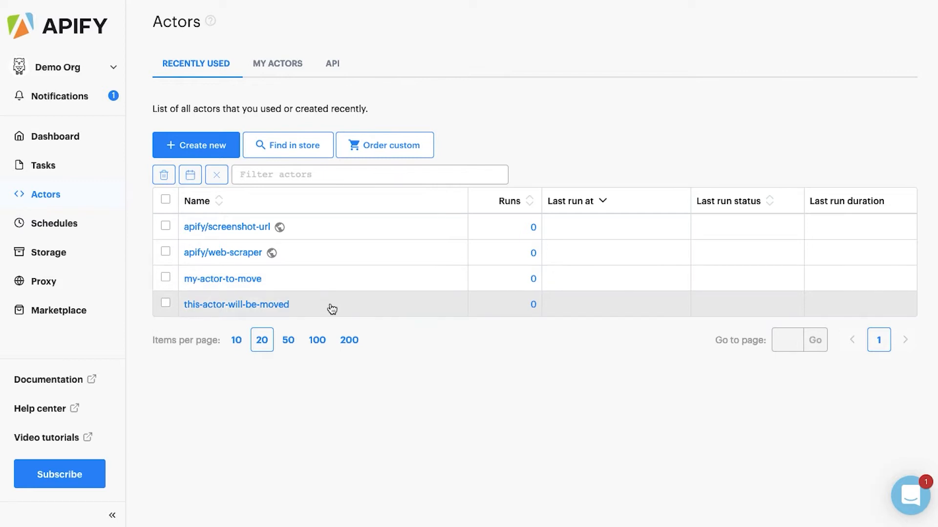
mouse_move(320, 286)
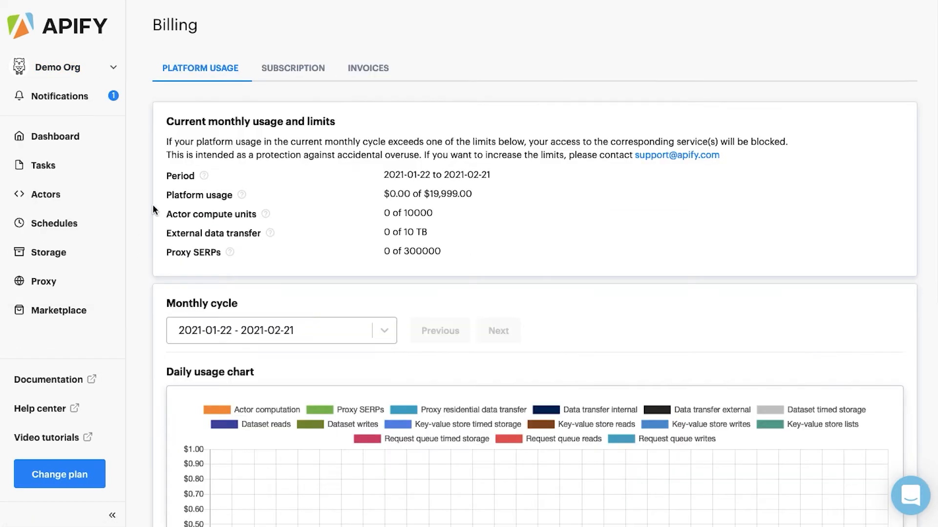
Step: Review Demo Org's Business plan subscription, then show its Members list and actors
left_click(292, 68)
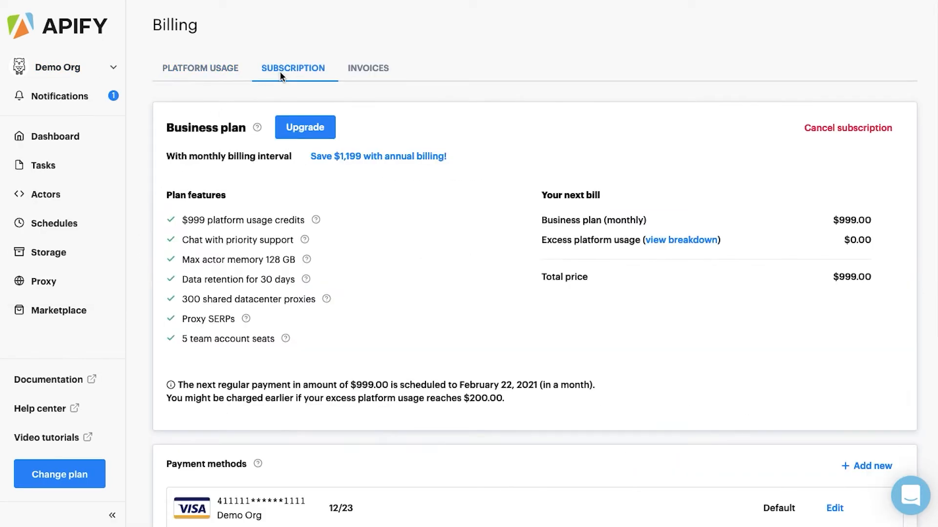
mouse_move(146, 142)
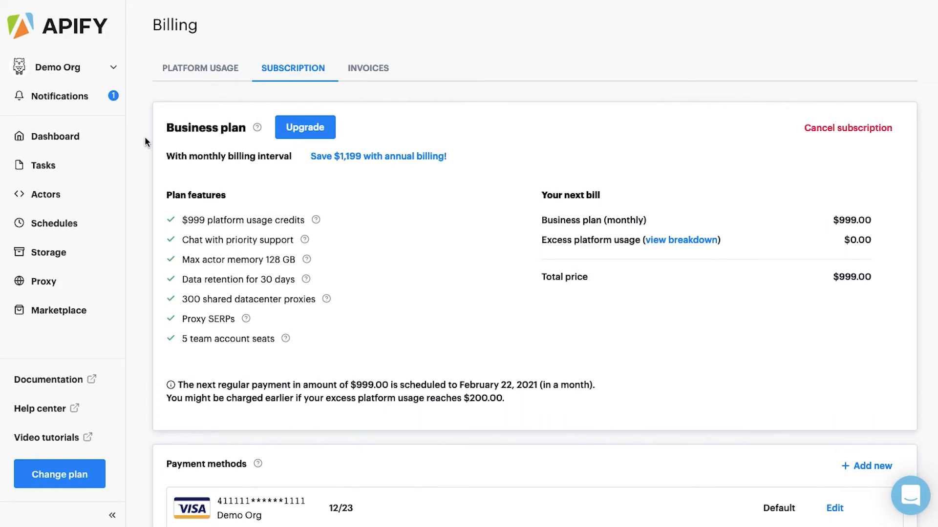
left_click(62, 67)
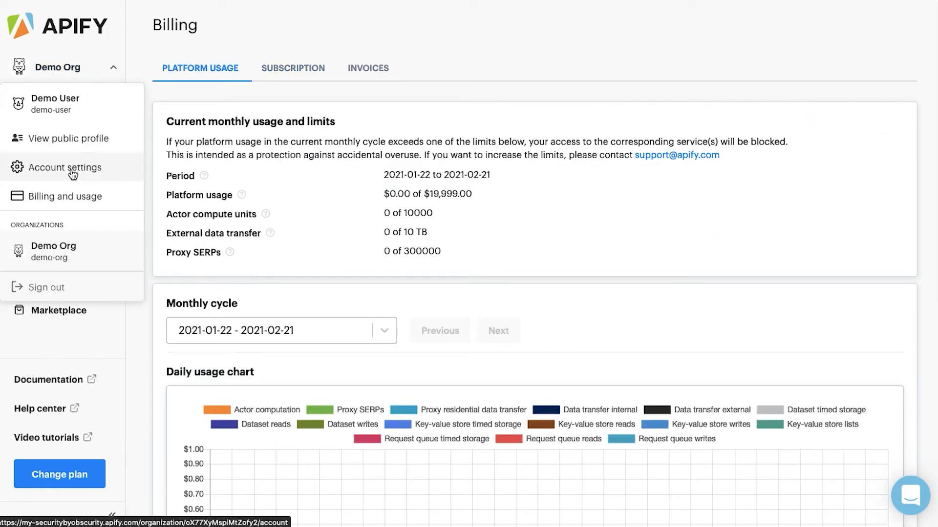
left_click(65, 167)
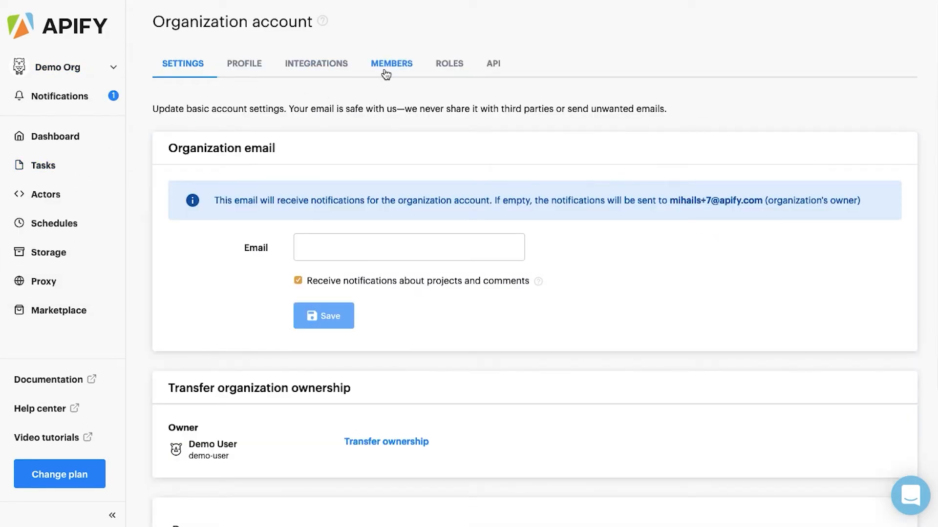
left_click(391, 64)
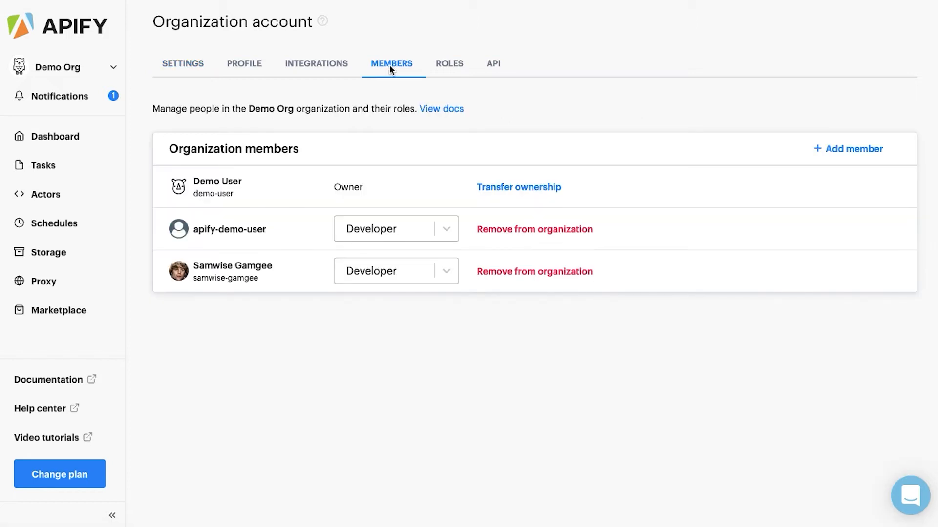
left_click(46, 194)
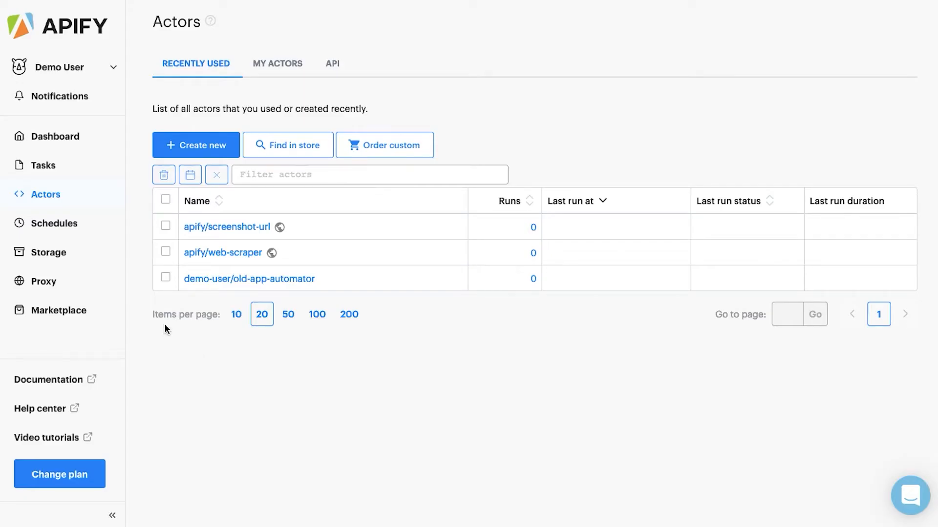
mouse_move(54, 223)
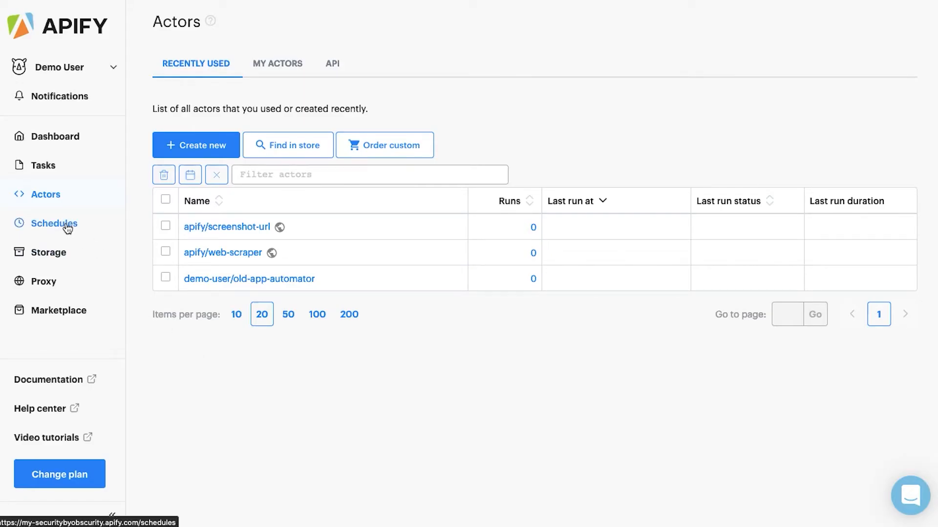
Step: Check the Demo User schedules list, then show the personal account's basic Settings
left_click(54, 223)
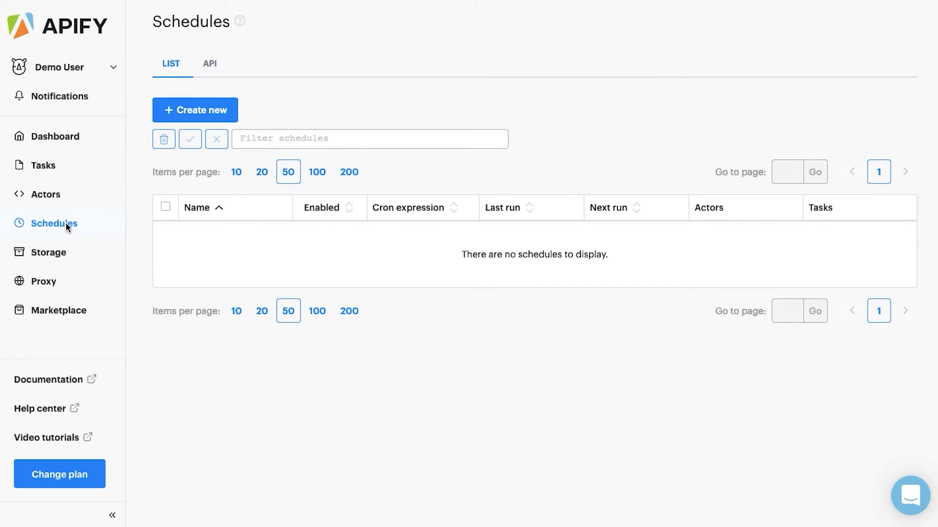
mouse_move(43, 166)
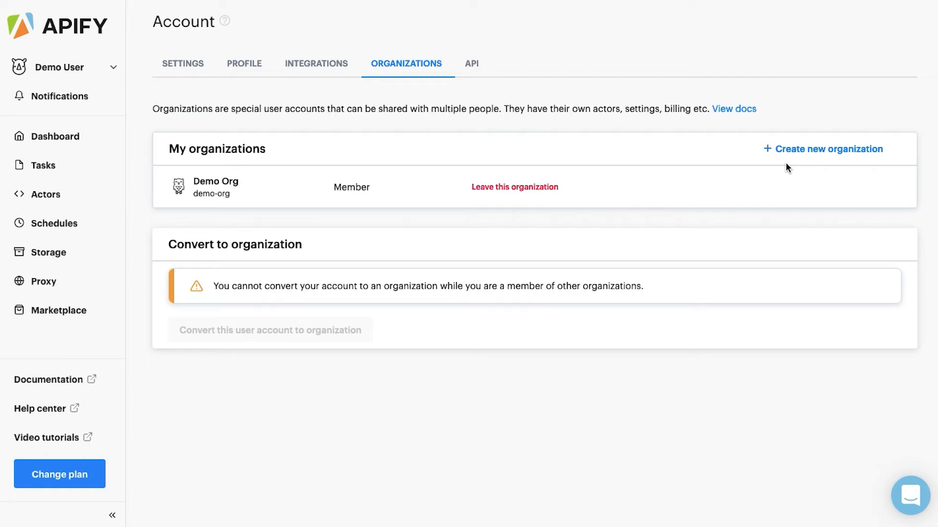
left_click(183, 63)
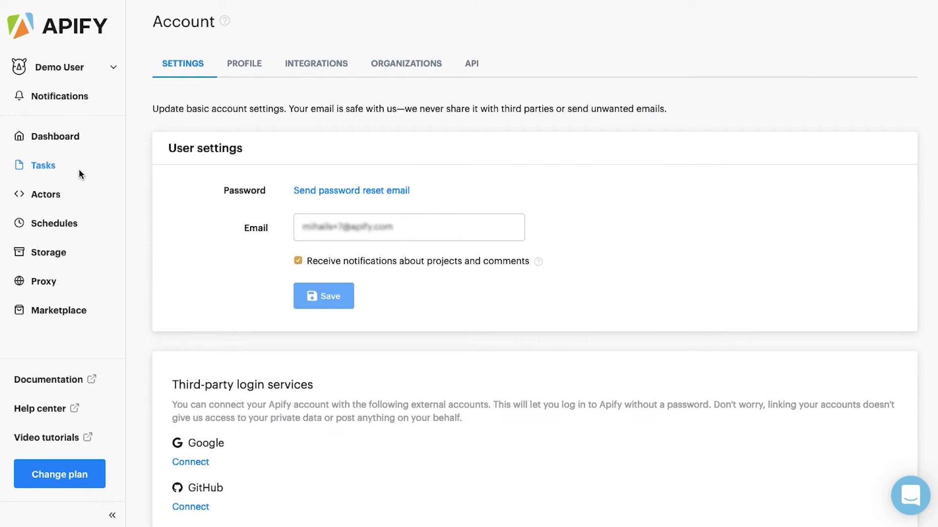
mouse_move(140, 185)
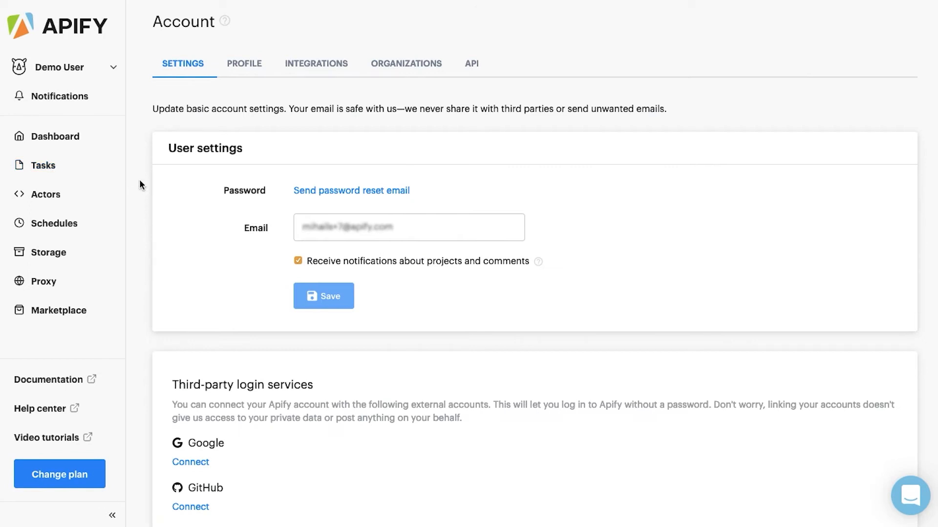
Step: Review the personal account's API tokens list
left_click(316, 63)
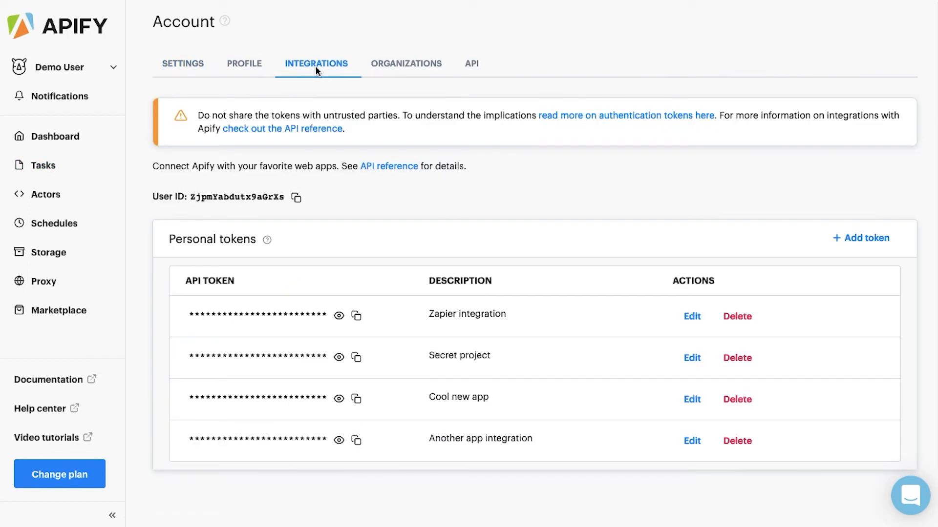
scroll("down", 3)
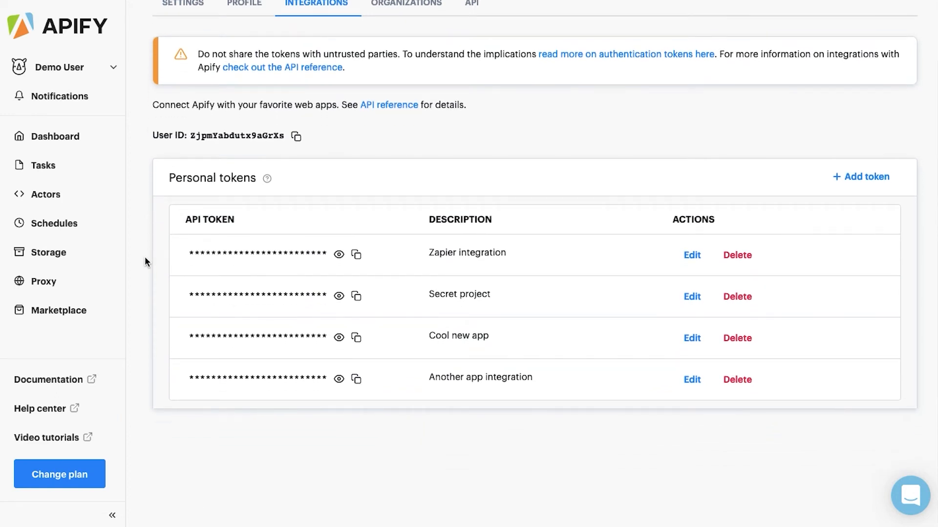
scroll("up", 3)
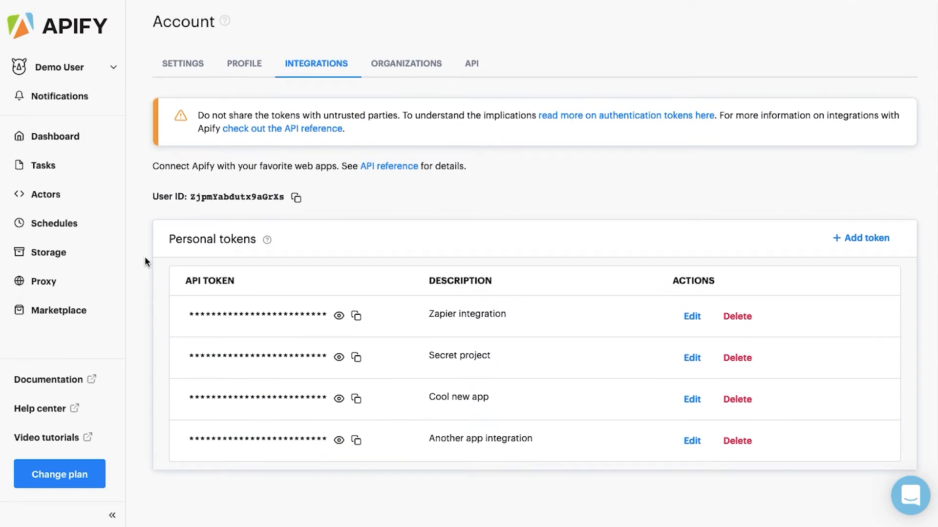
mouse_move(505, 310)
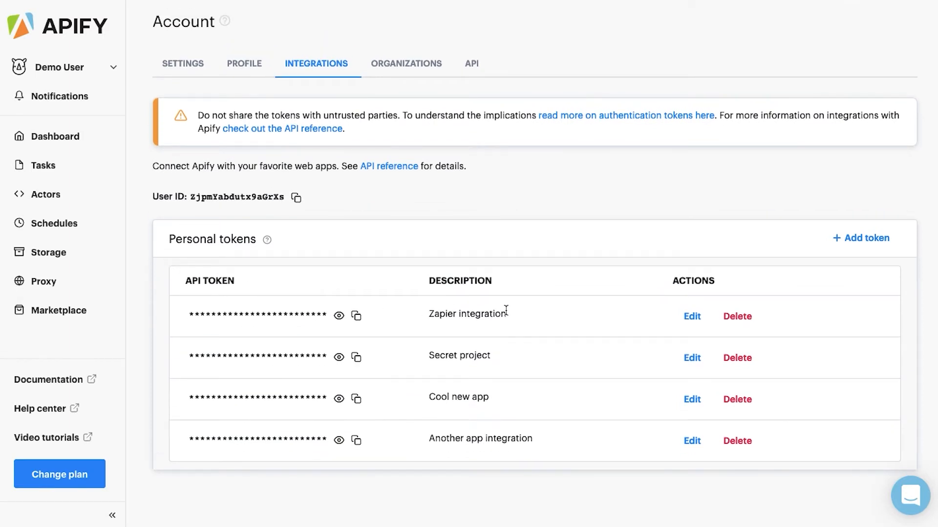
mouse_move(523, 377)
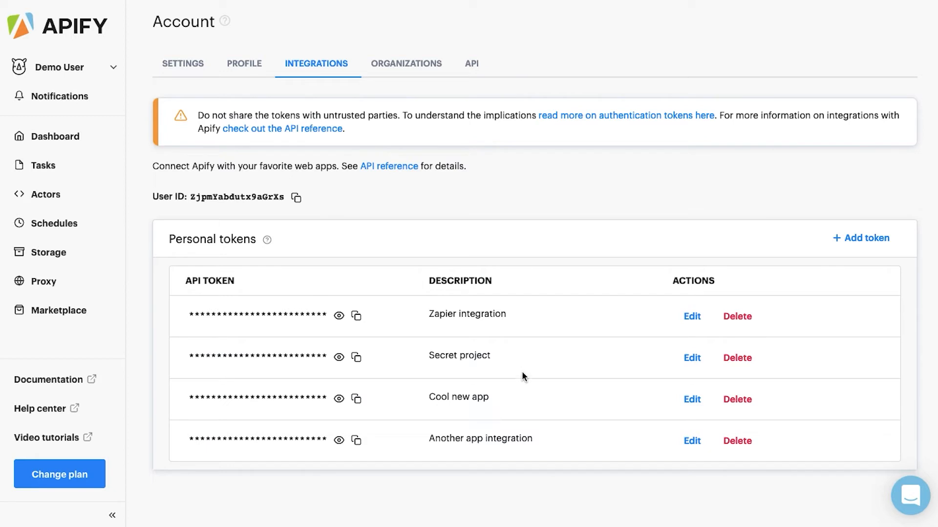
mouse_move(568, 445)
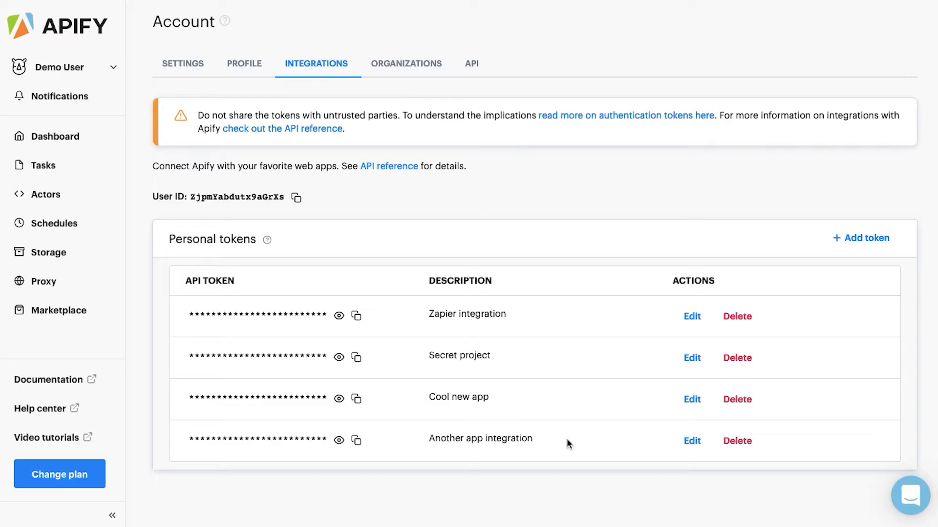
Step: From the Organizations list, start creating a new organization
left_click(405, 63)
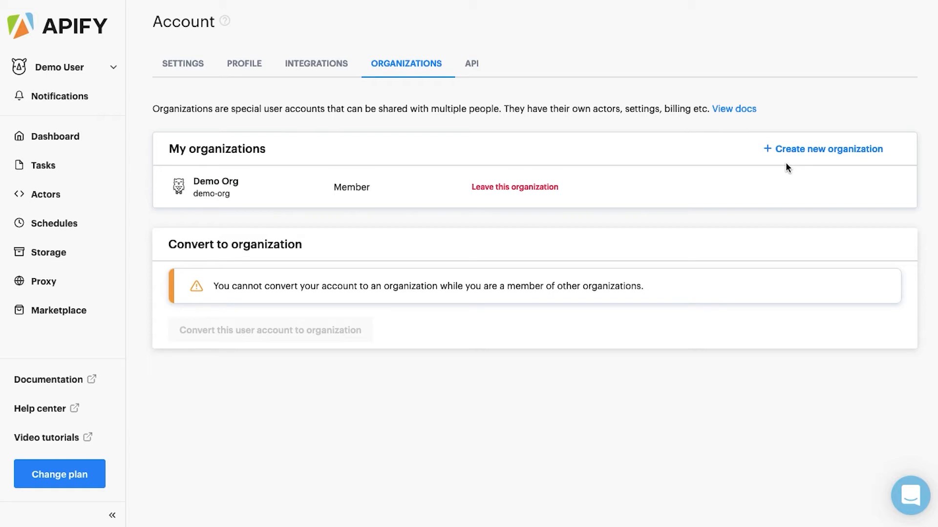
mouse_move(793, 166)
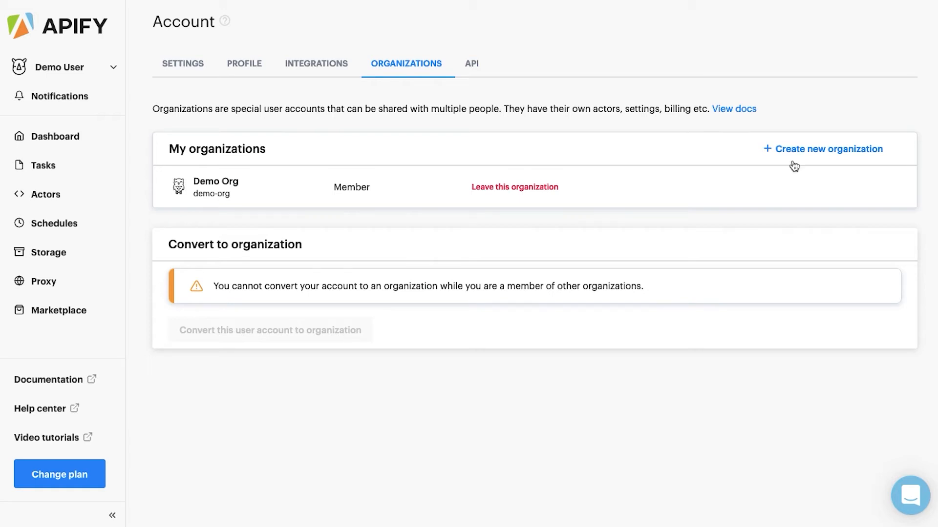
left_click(829, 149)
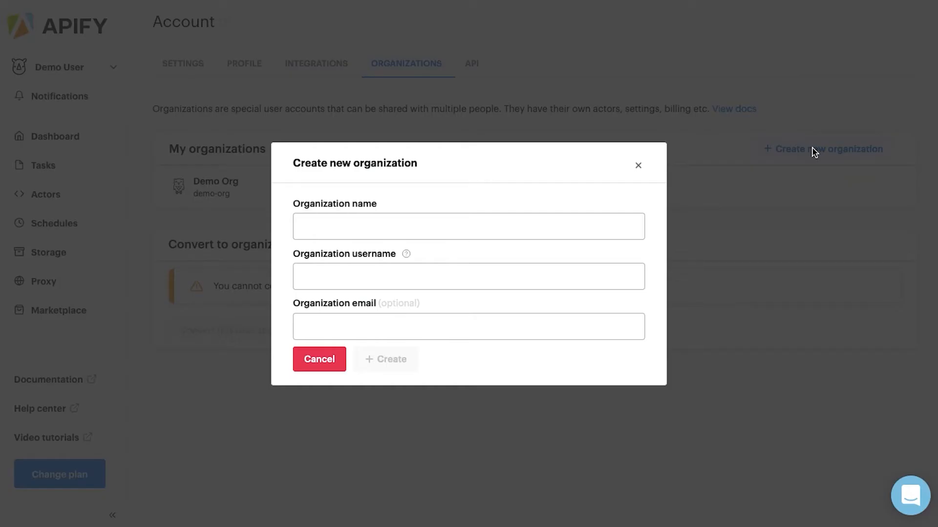
Step: Create organization 'Automation group' with username automation-group-org, then begin another one
type("A")
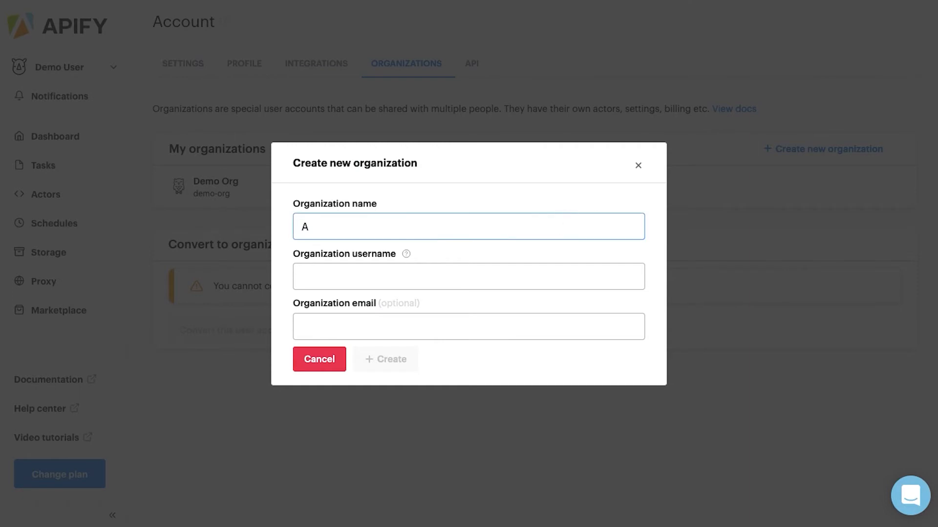
type("utomation group")
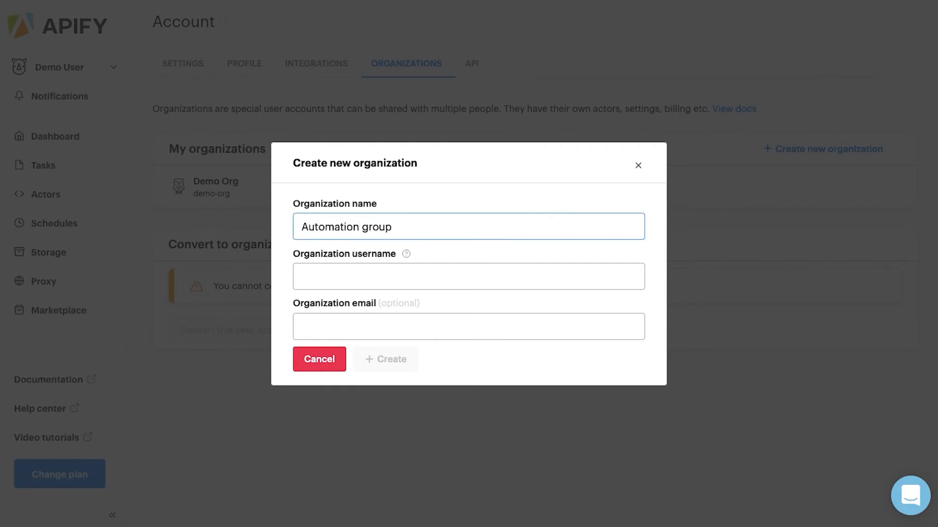
left_click(469, 277)
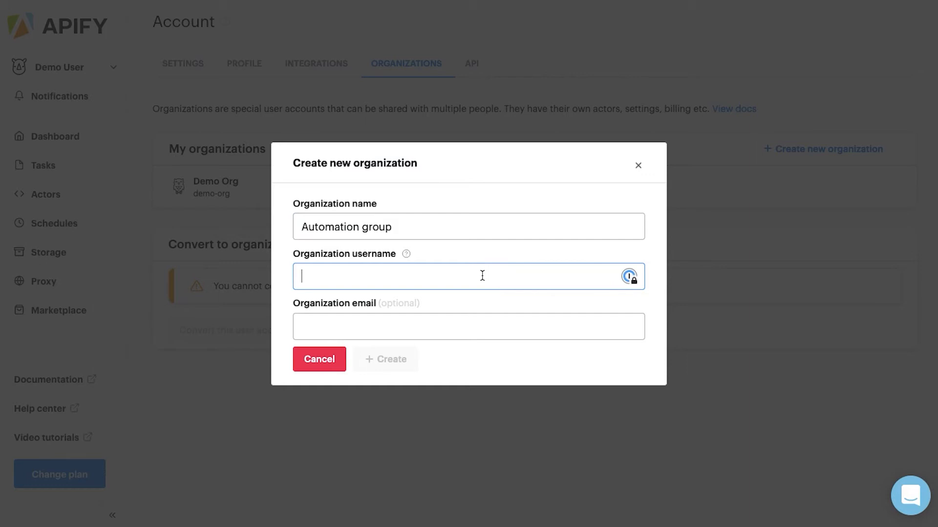
type("automation-")
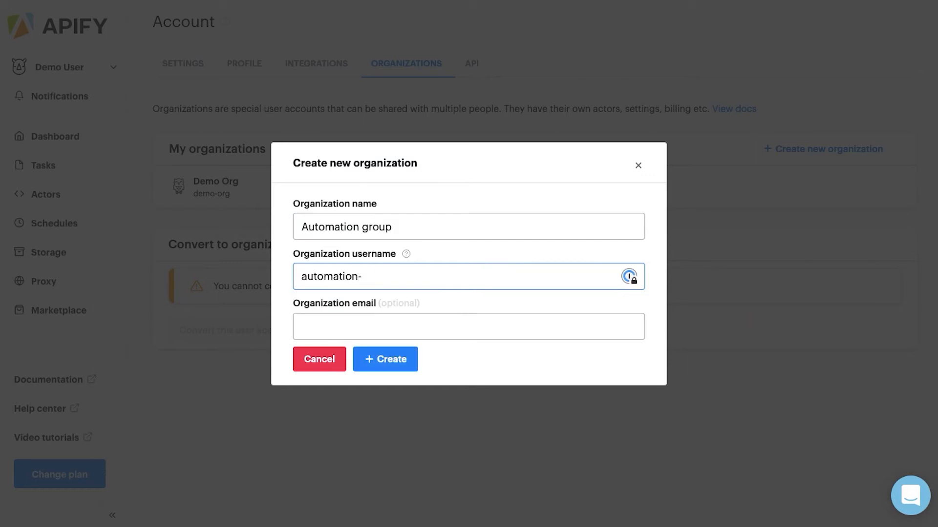
type("group-or")
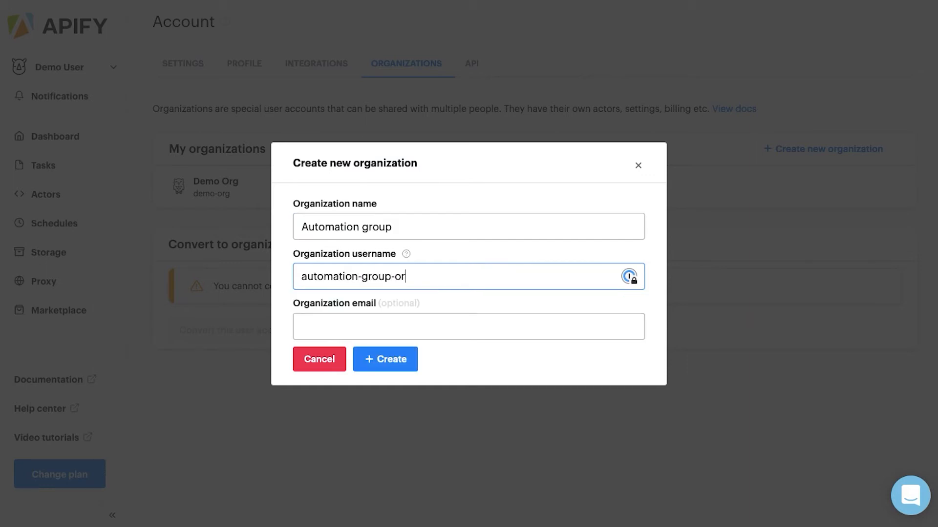
type("g")
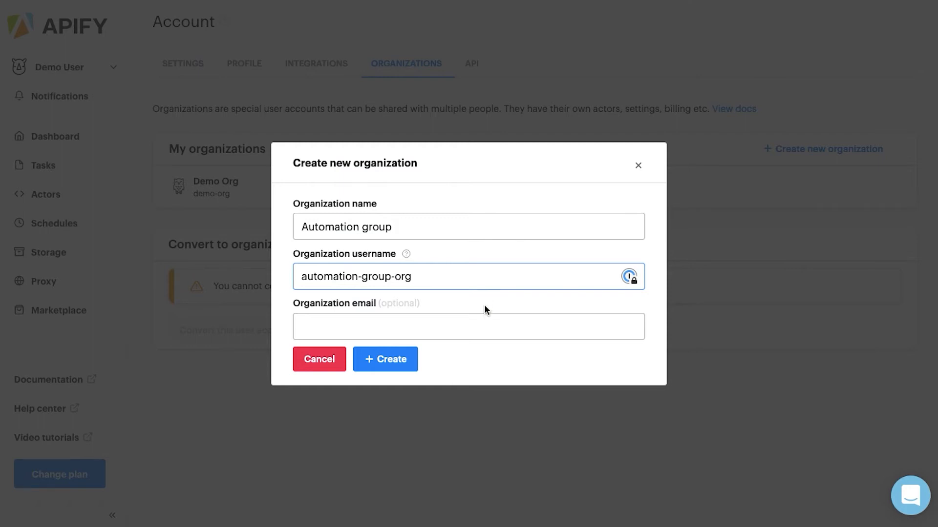
left_click(467, 326)
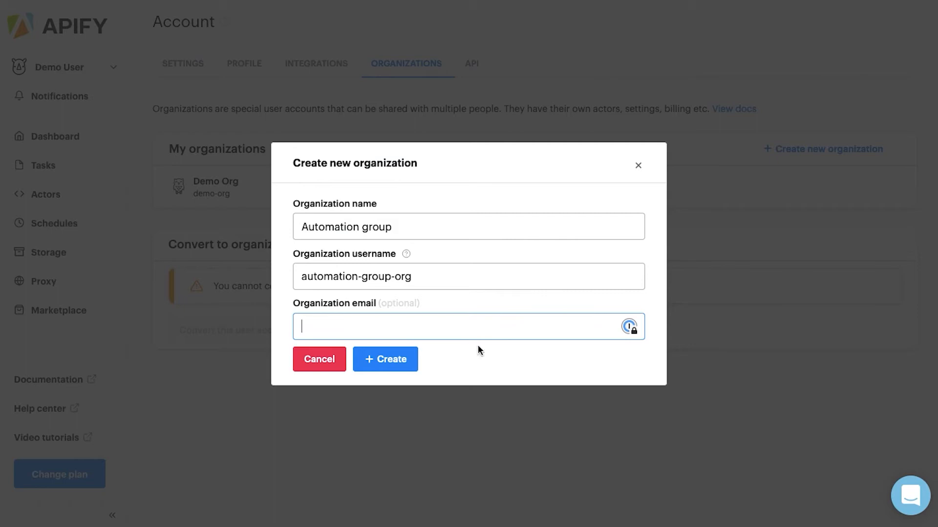
left_click(385, 359)
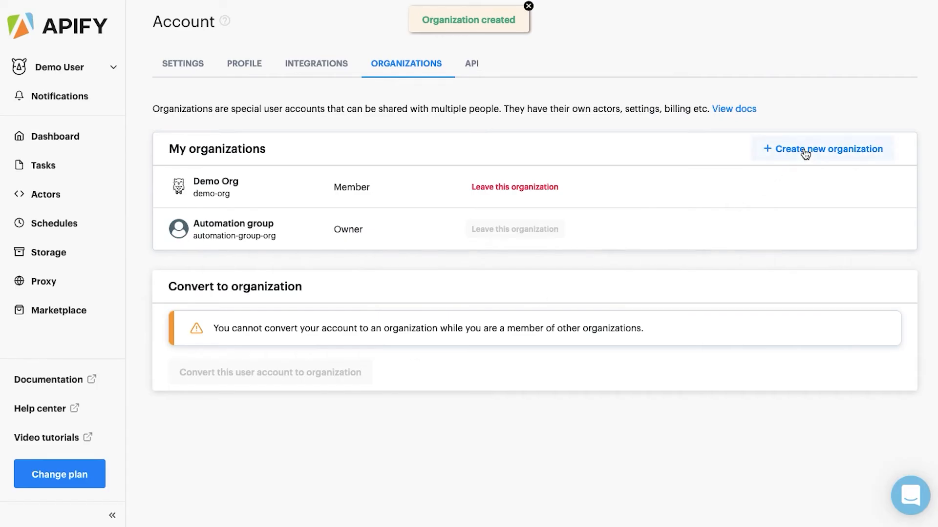
left_click(828, 149)
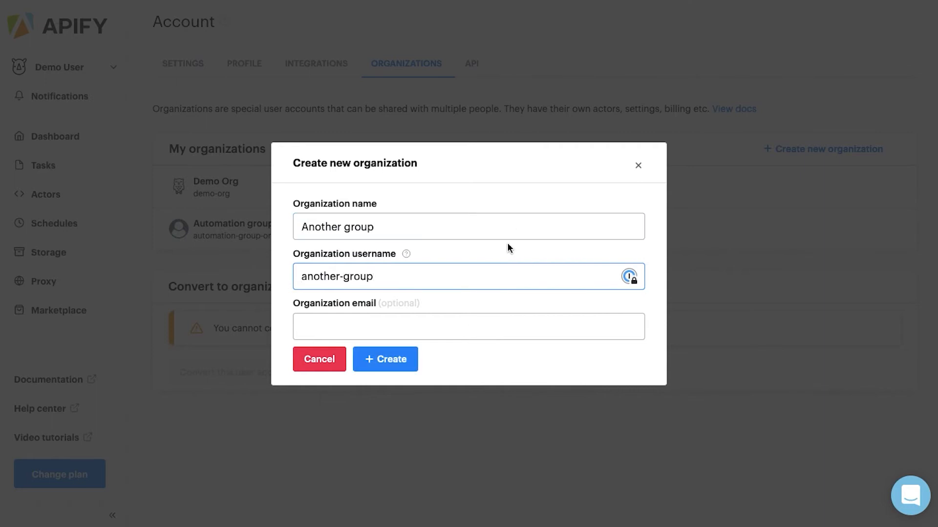
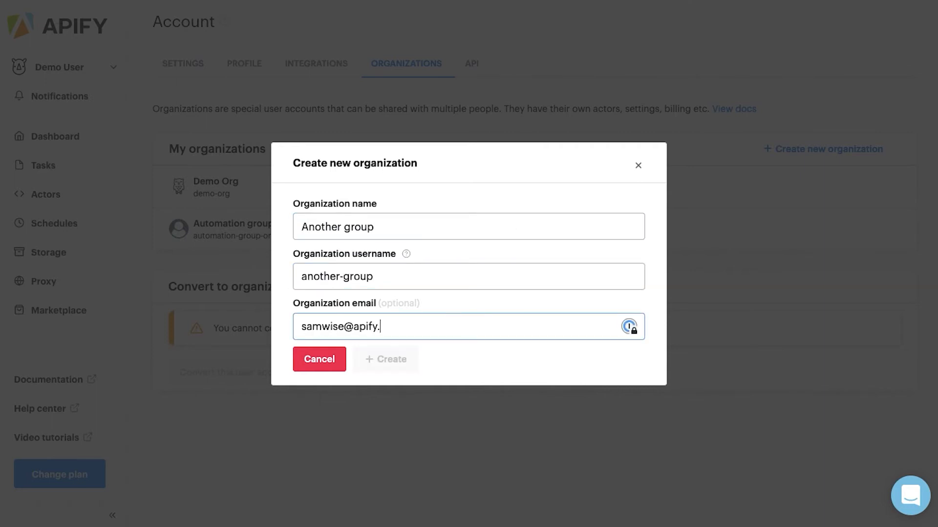
left_click(385, 359)
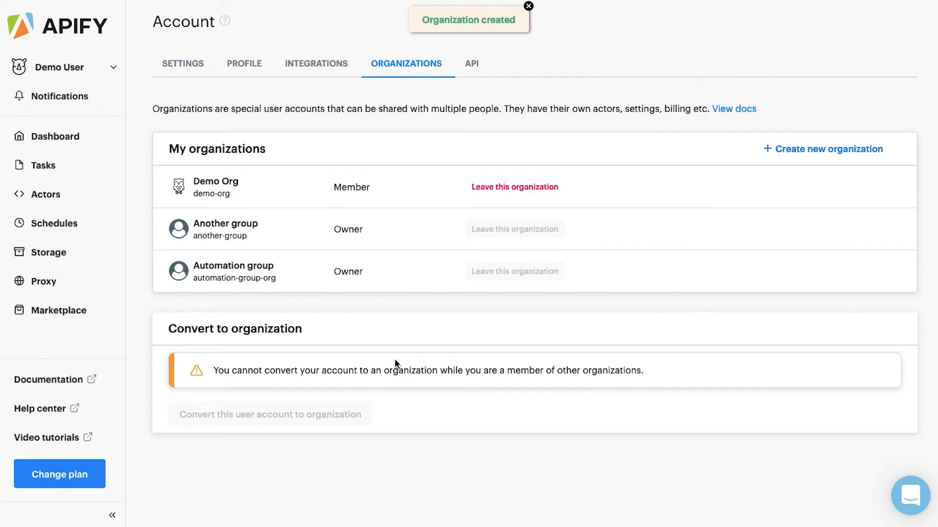
mouse_move(320, 227)
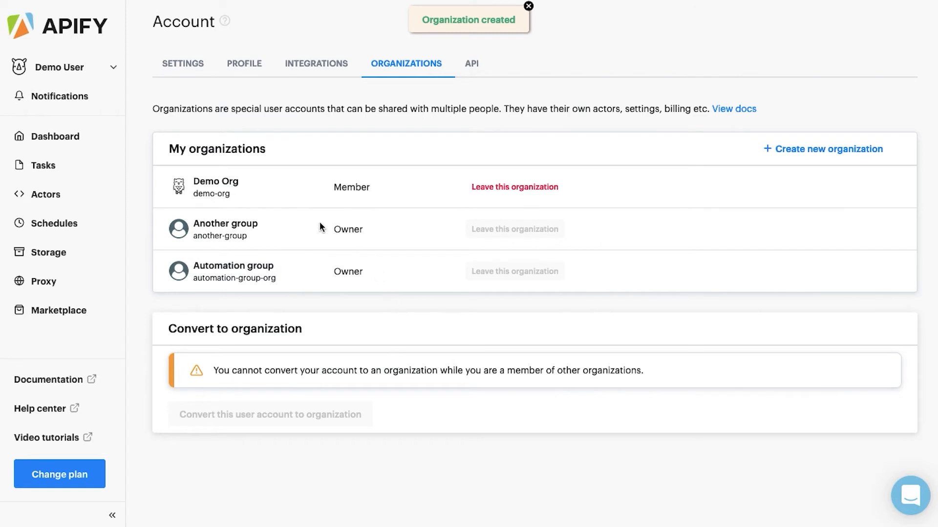
left_click(60, 67)
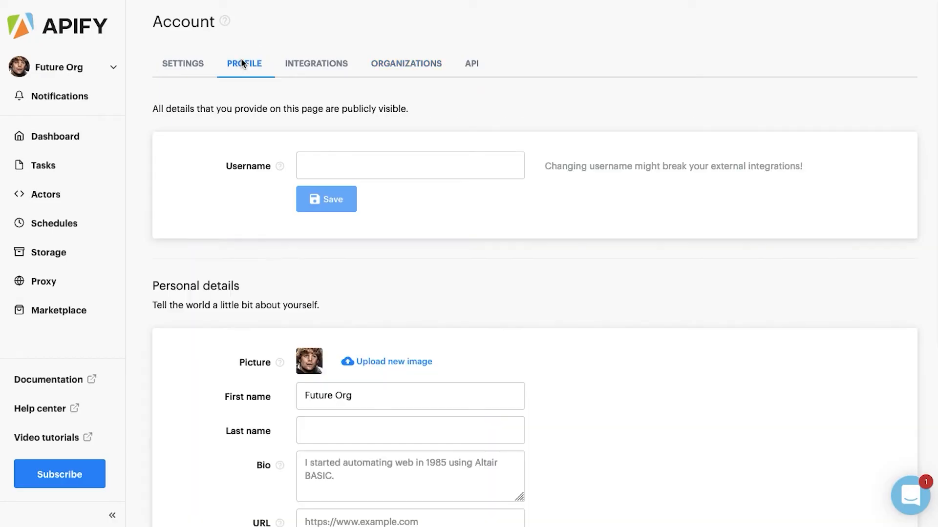
Step: As Future Org, leave the future-org organization from the account's Organizations list
type("future-organizat")
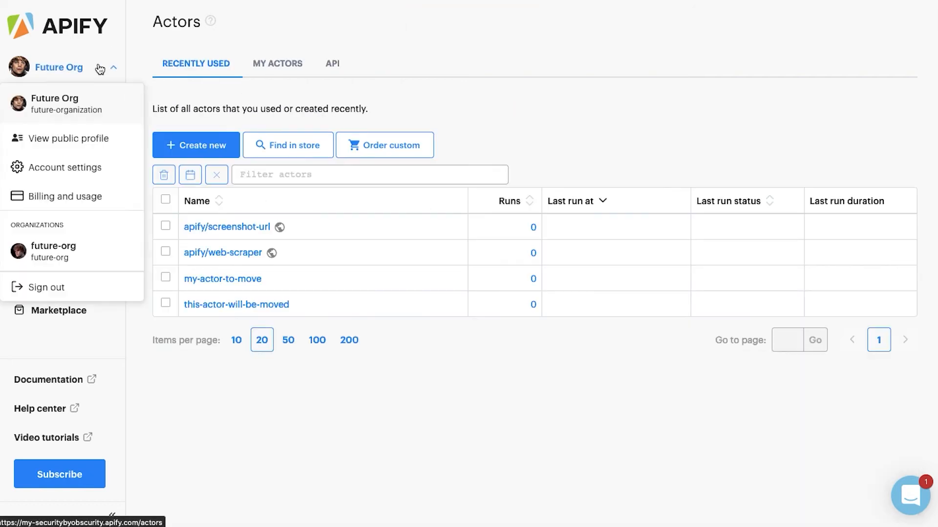
left_click(65, 167)
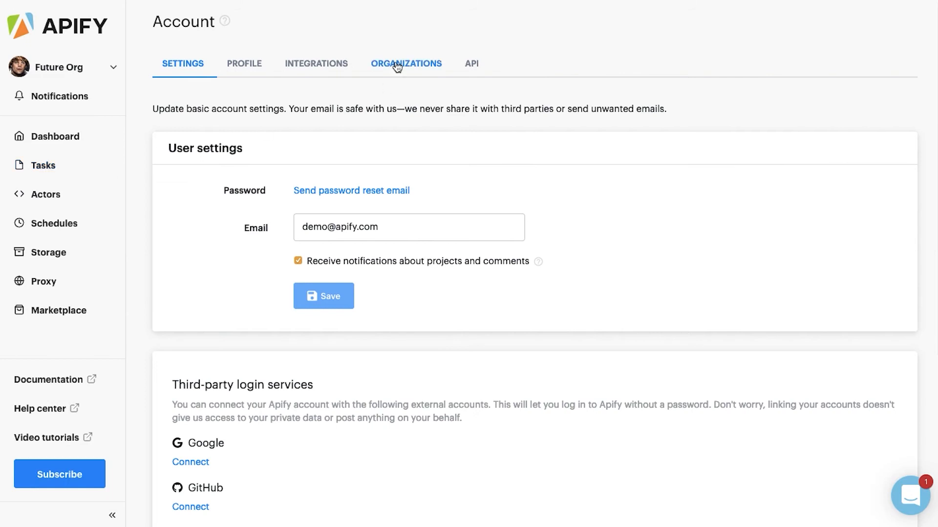
left_click(405, 64)
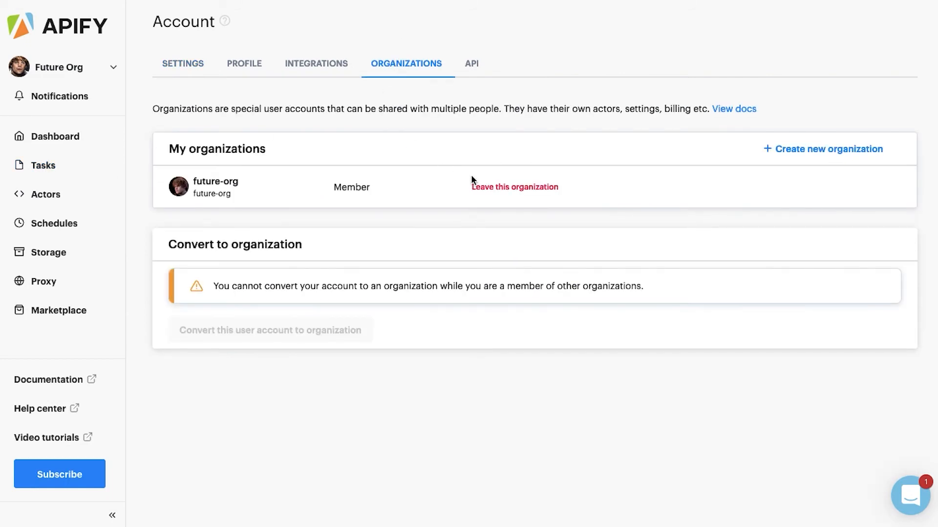
left_click(515, 186)
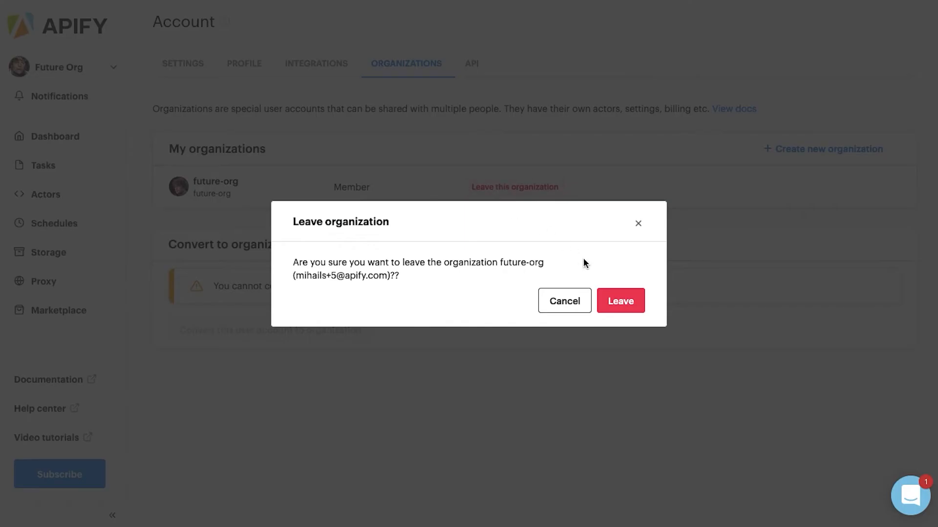
left_click(620, 301)
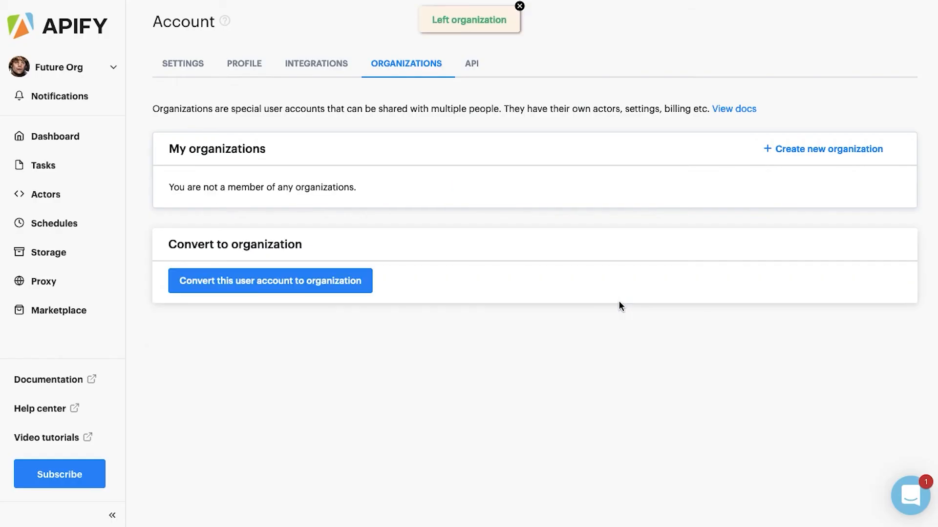
mouse_move(359, 287)
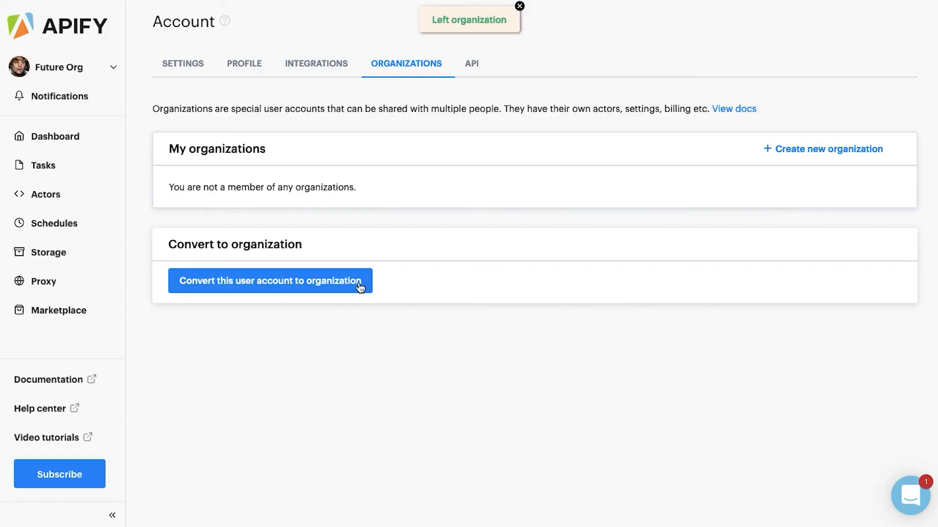
Step: Convert the Future Org user account into an organization named my-cool-org
left_click(269, 281)
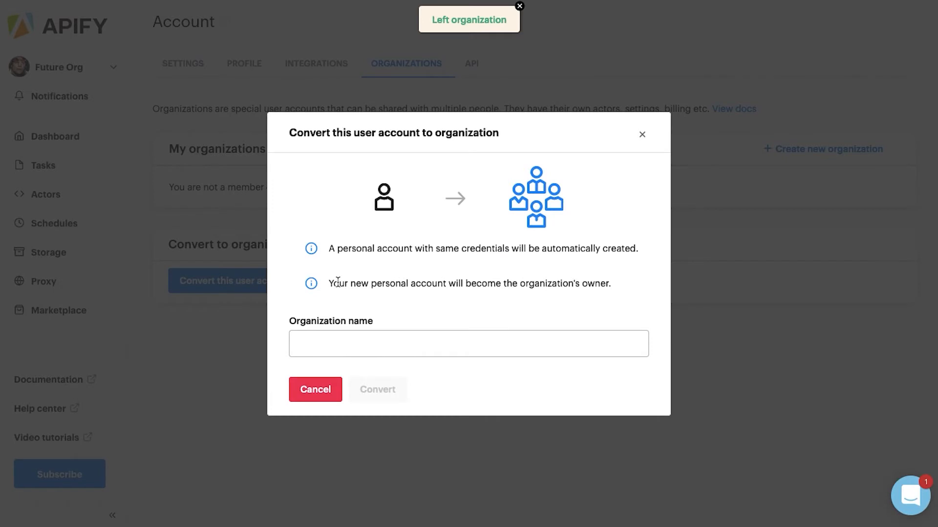
left_click(468, 343)
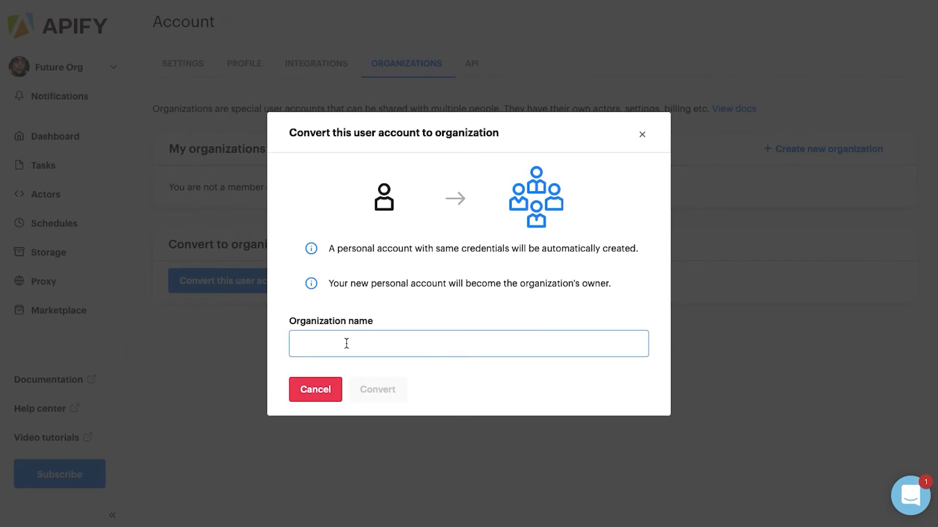
type("my-cool-org")
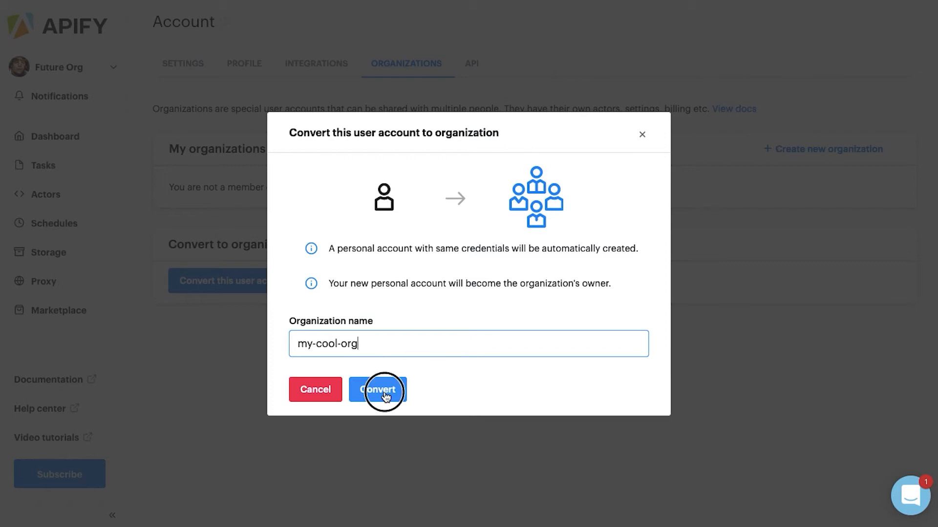
left_click(377, 389)
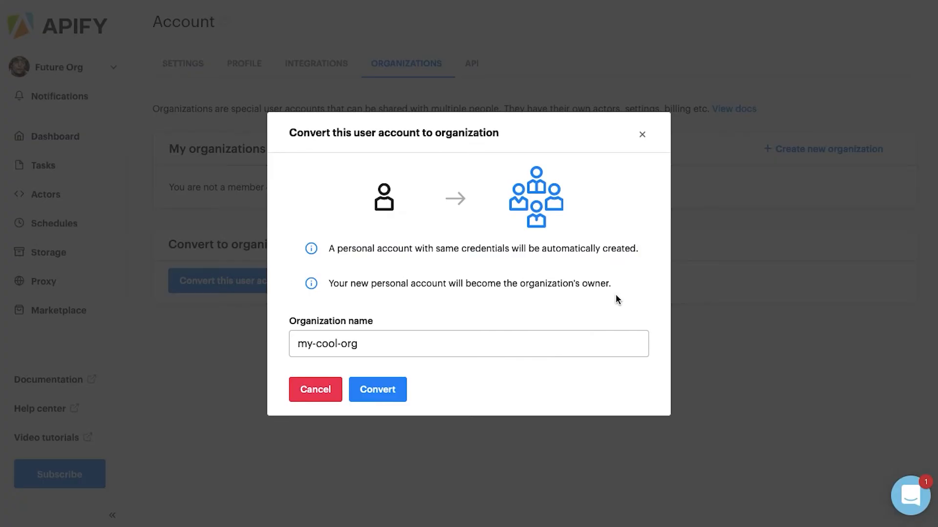
left_click(377, 390)
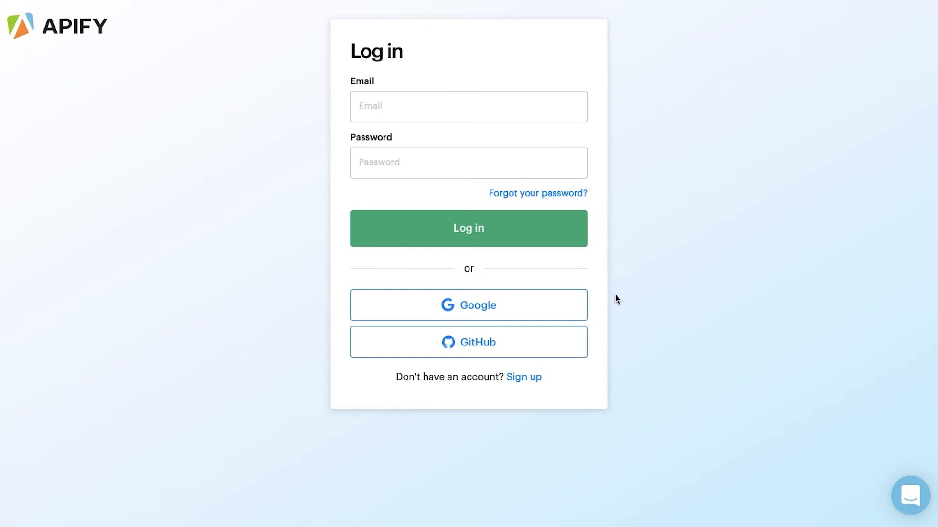
mouse_move(602, 241)
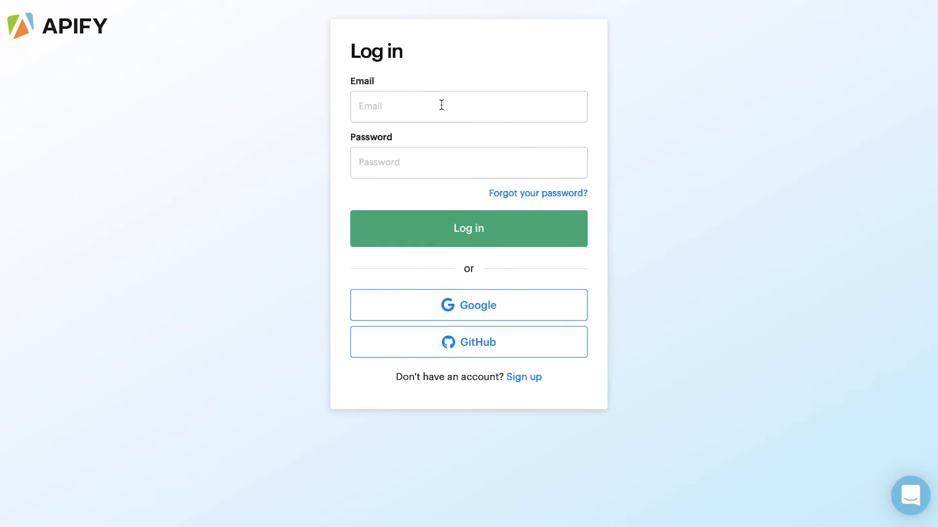
left_click(467, 107)
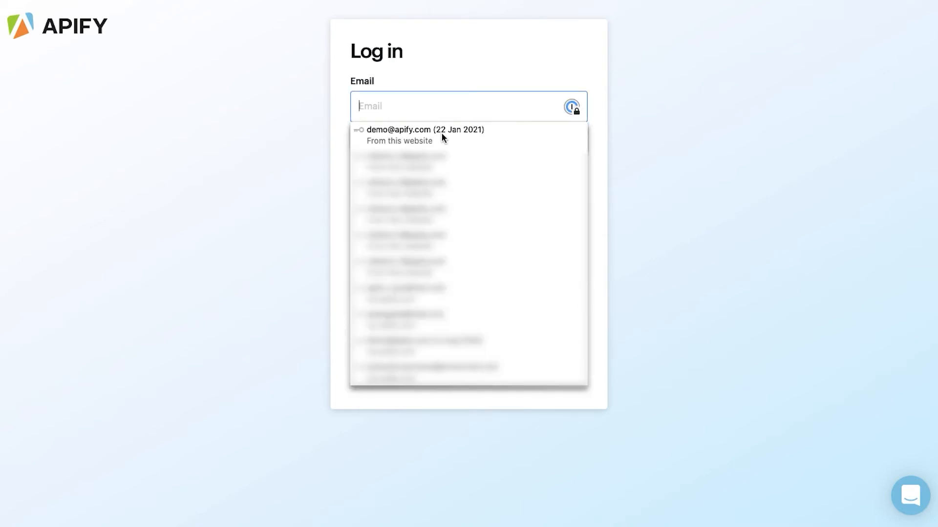
left_click(424, 130)
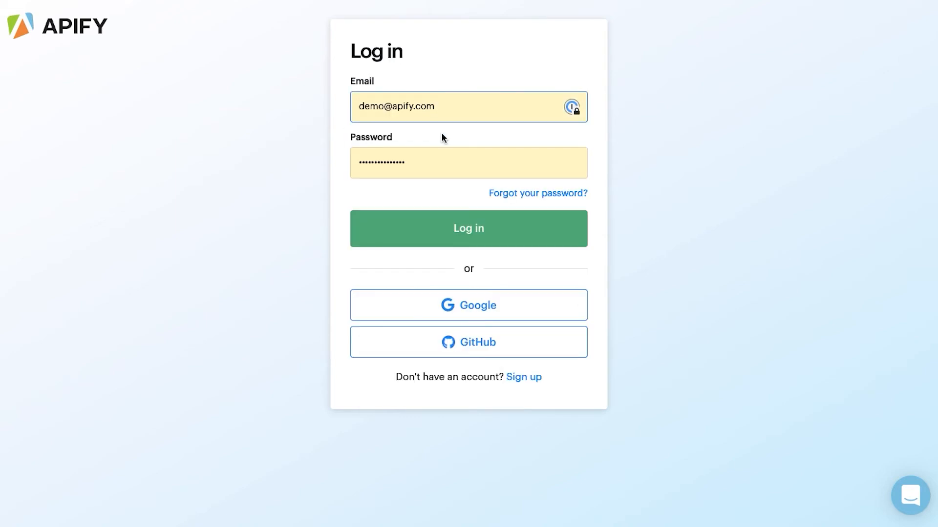
mouse_move(479, 240)
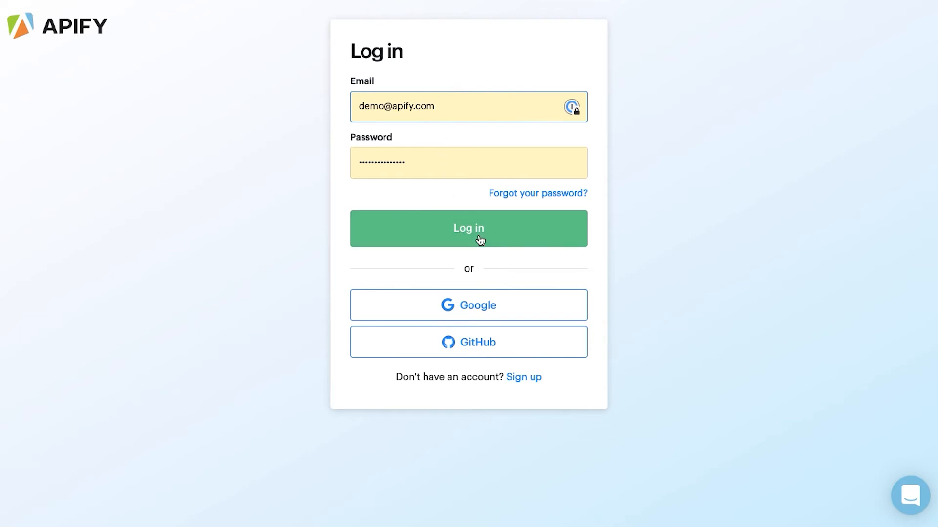
left_click(467, 228)
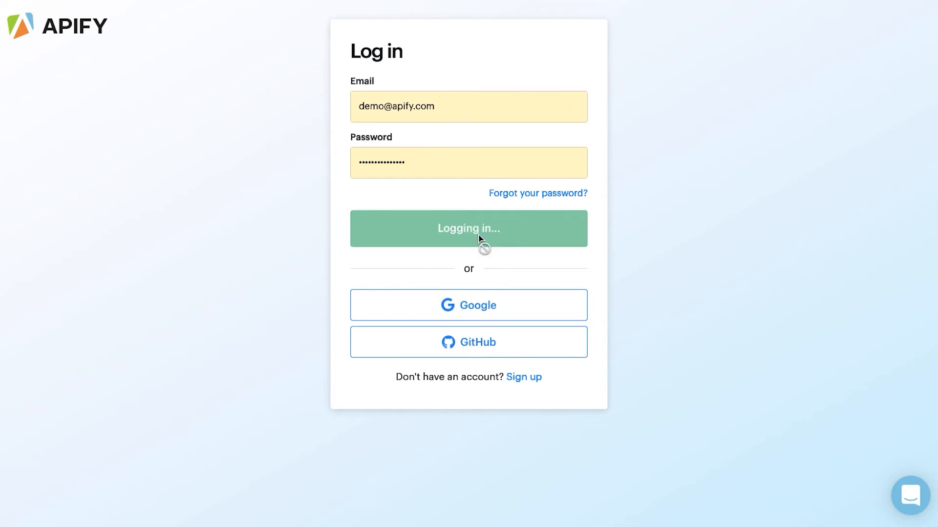
left_click(467, 227)
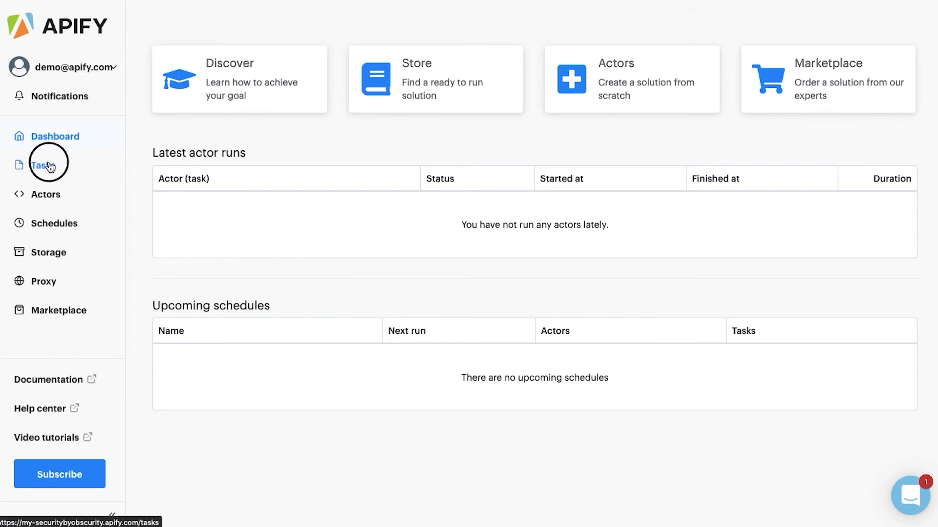
Step: Show the tasks list with example-economist-crawler and example-imdb-crawler
left_click(43, 166)
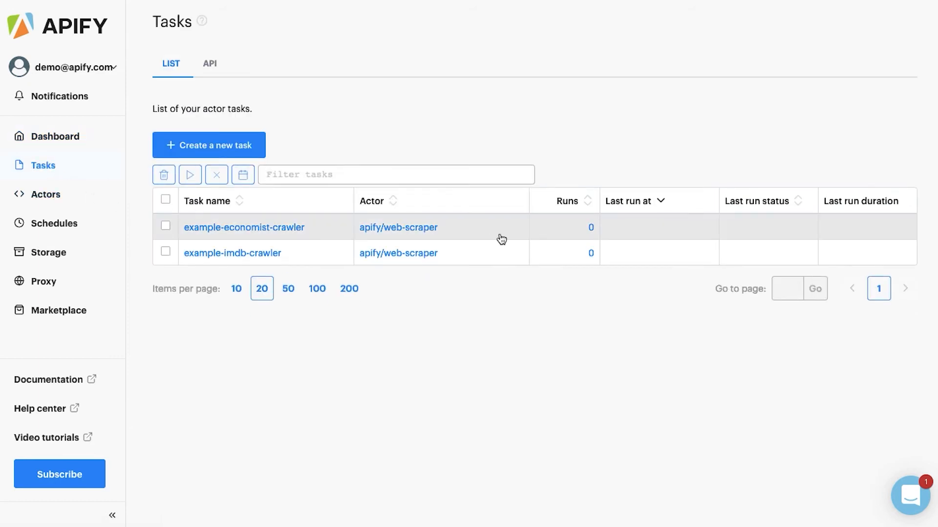
mouse_move(46, 194)
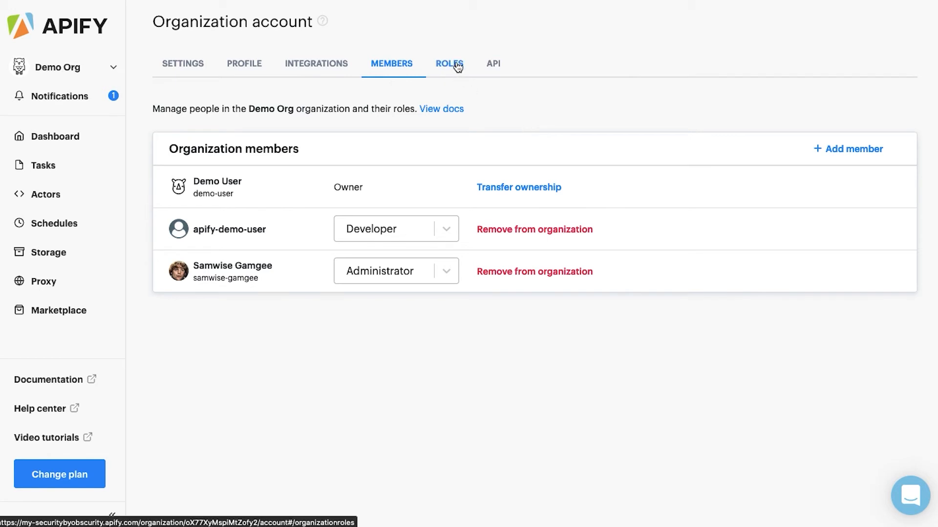
Step: Show Demo Org's roles list: Owner, Administrator, Developer (18 permissions), Read only (4)
left_click(449, 63)
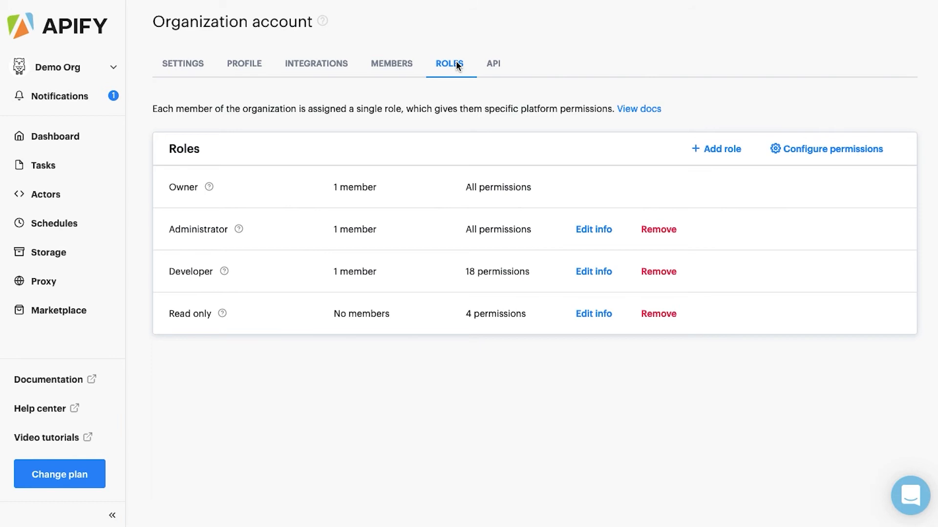
mouse_move(687, 145)
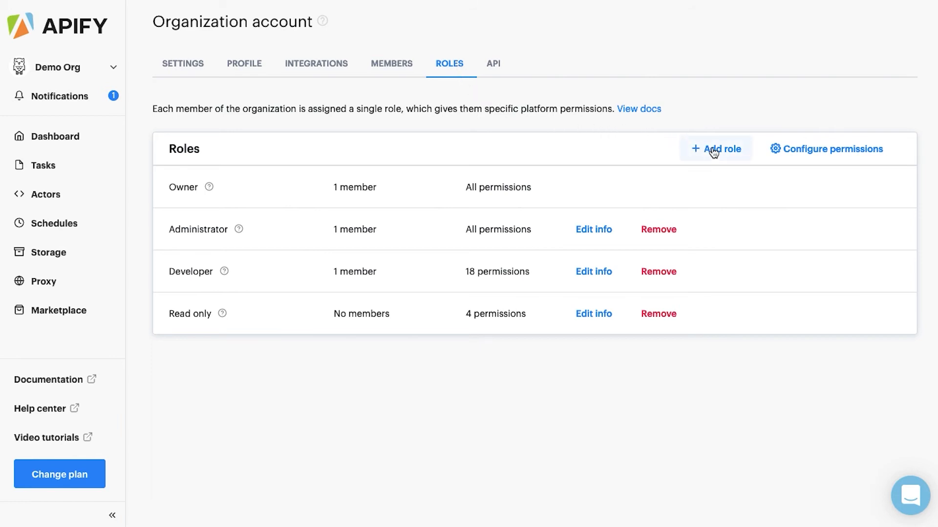
Step: Add a new organization role named 'Maintainer' with no members or permissions yet
left_click(715, 148)
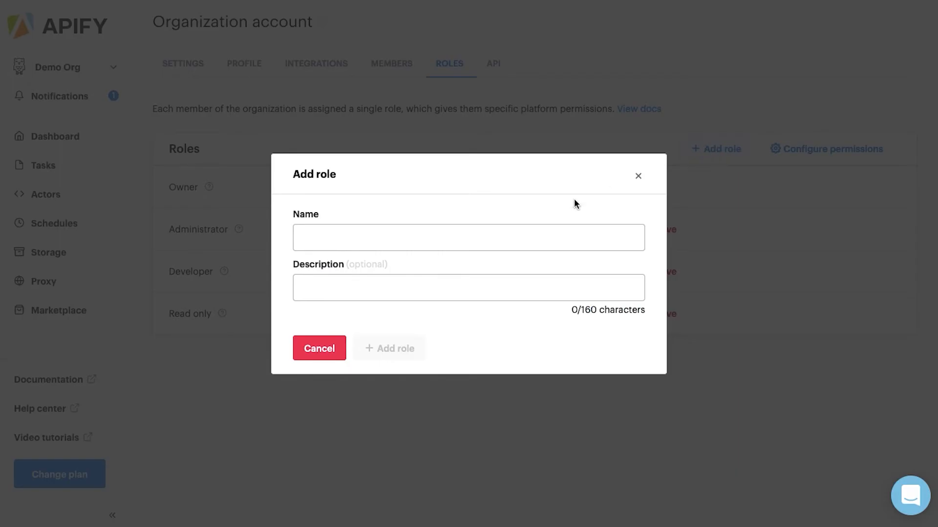
type("Main")
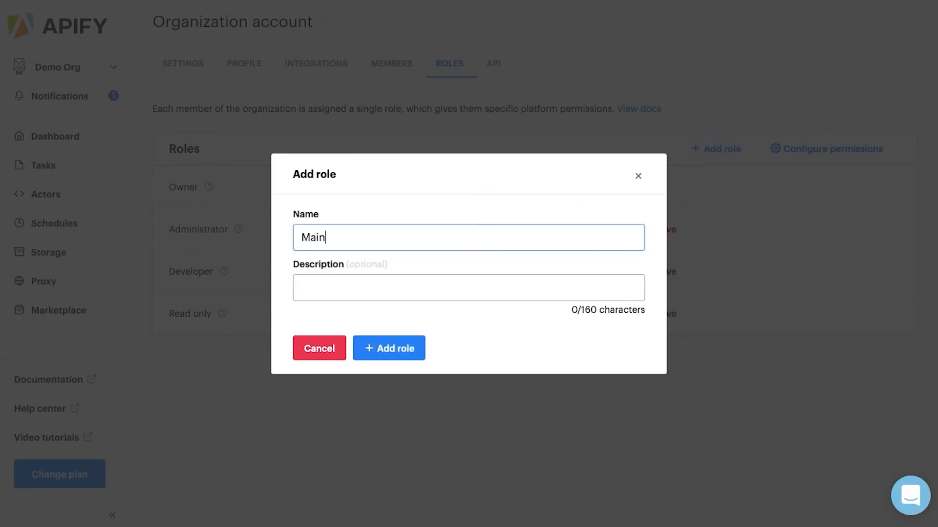
type("tainer")
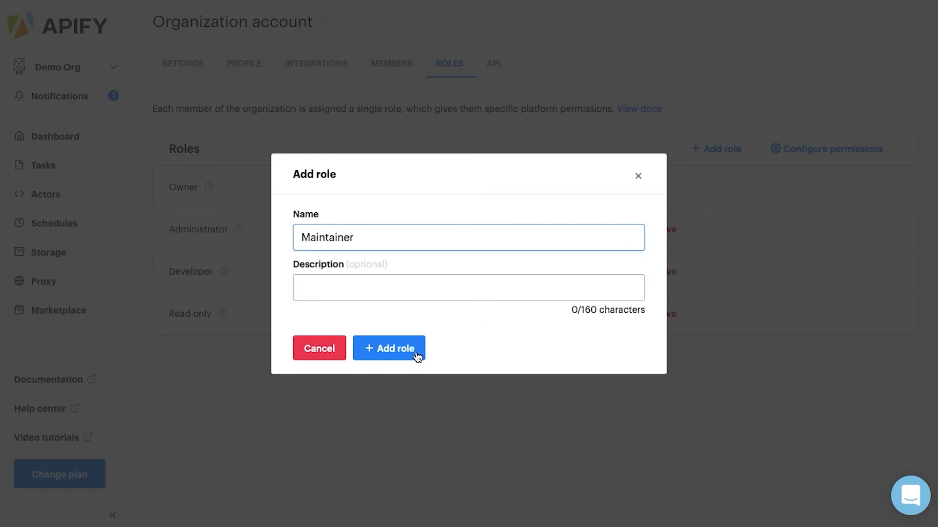
left_click(389, 349)
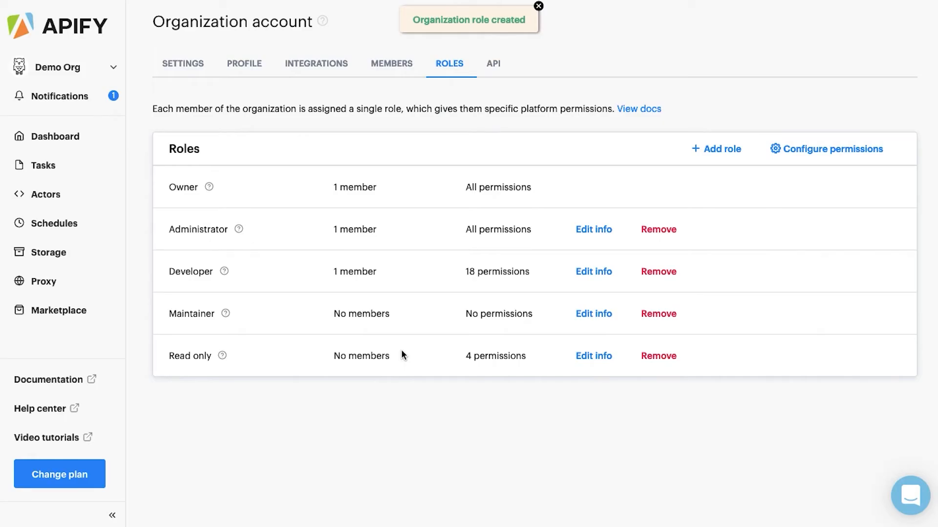
mouse_move(830, 148)
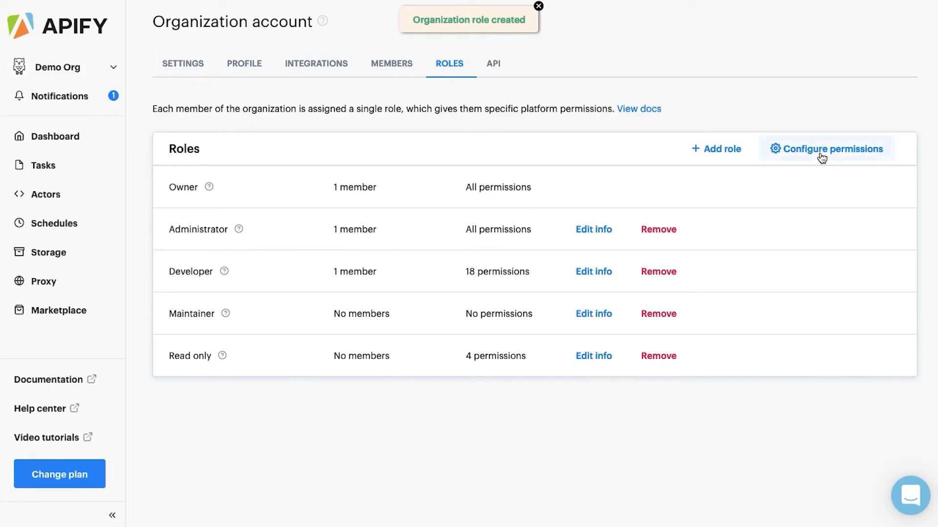
Step: Grant Maintainer actor Read/Run and storage Read/Write permissions and save them
left_click(826, 148)
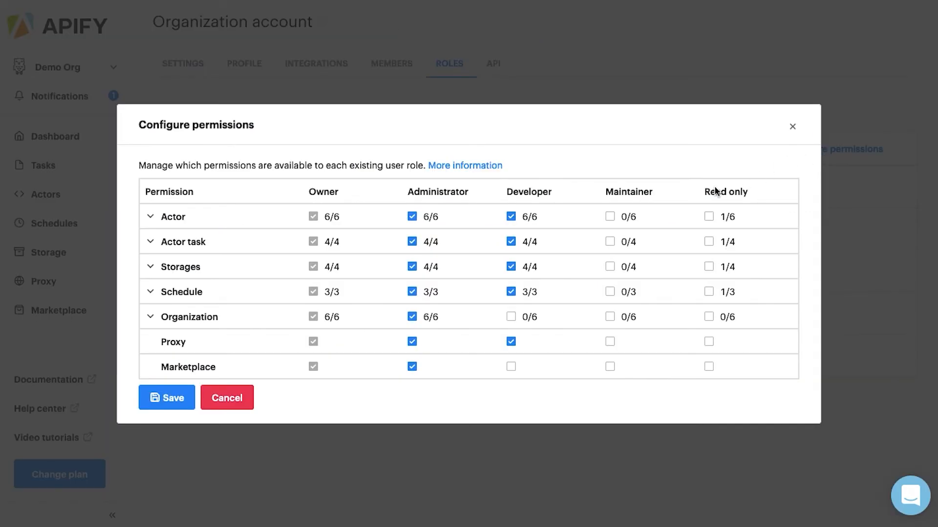
left_click(150, 217)
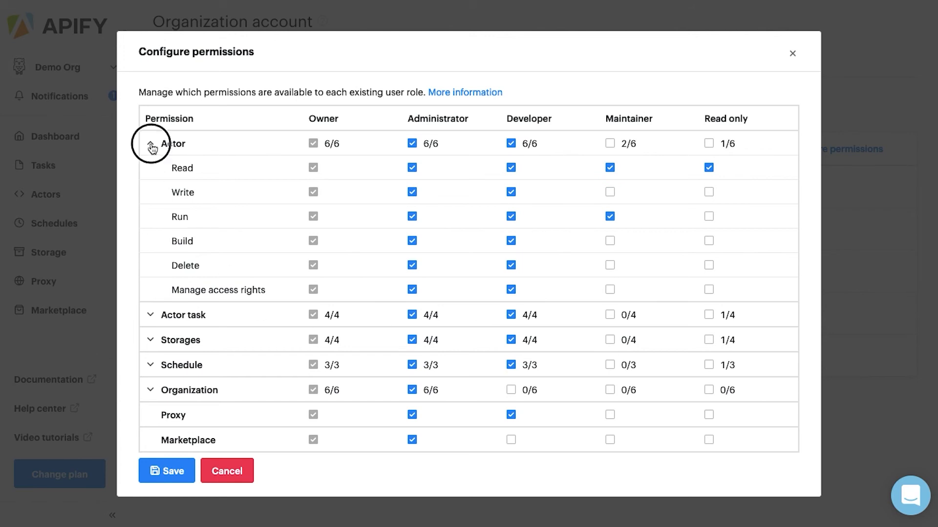
left_click(151, 143)
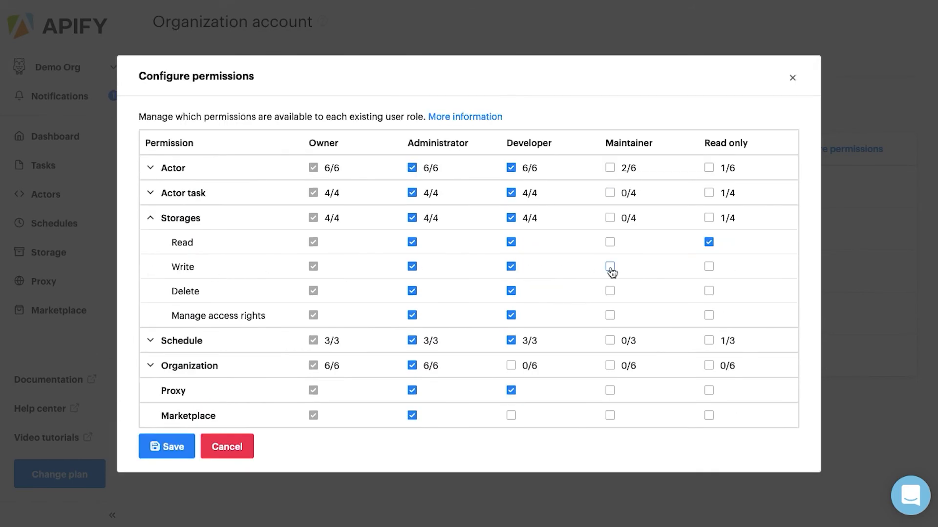
left_click(609, 266)
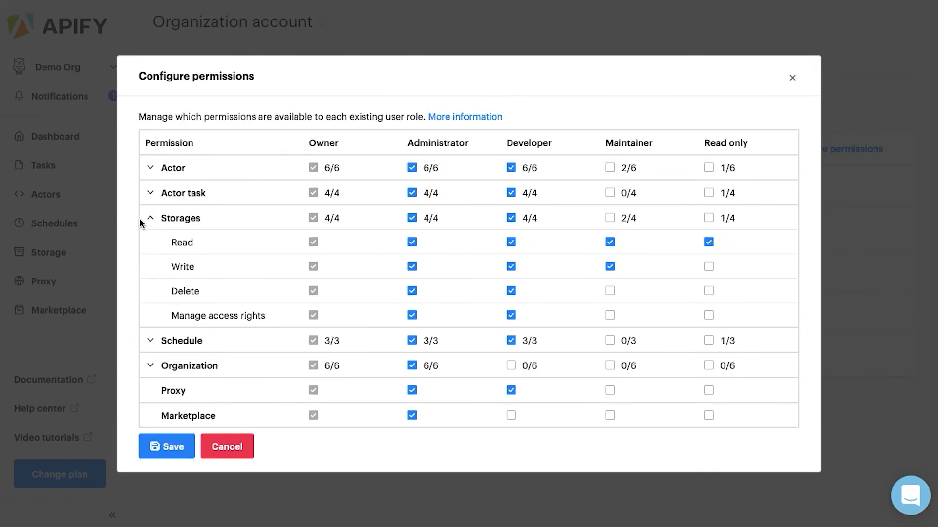
left_click(150, 217)
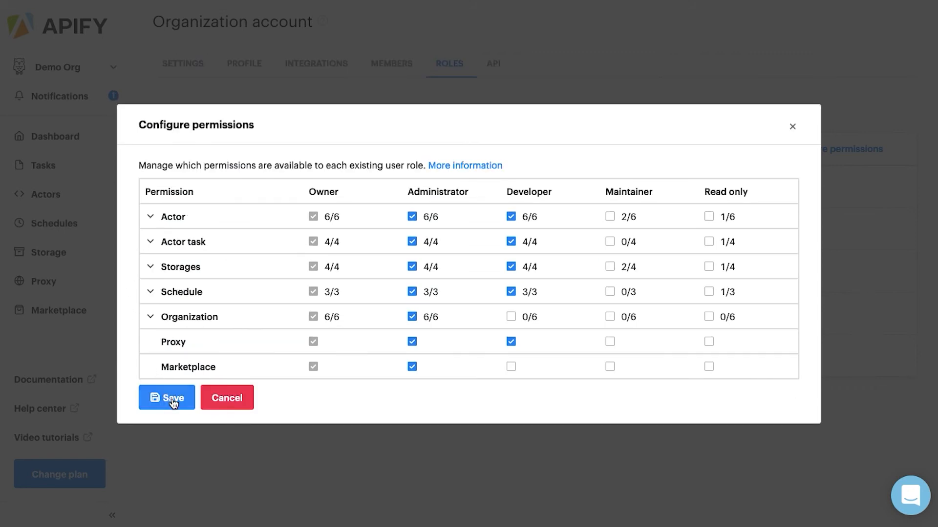
left_click(166, 398)
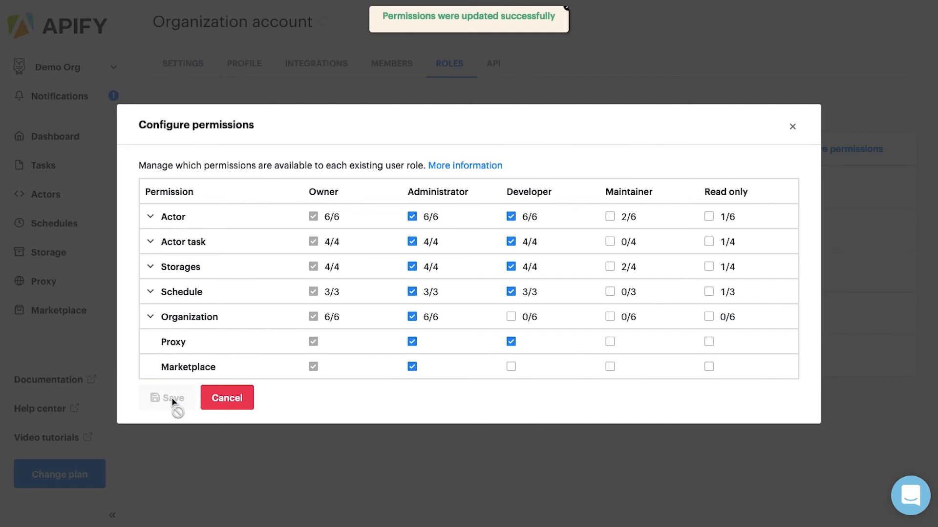
mouse_move(714, 185)
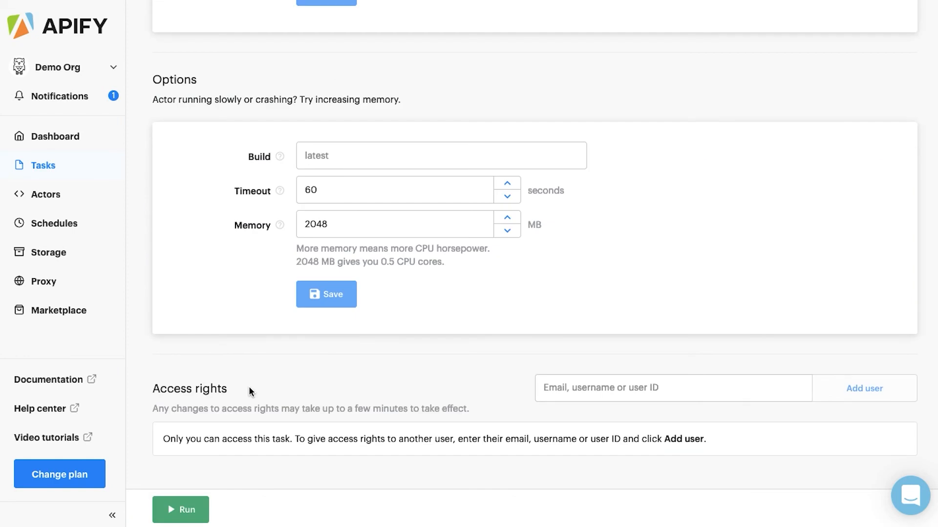
Step: Grant samwise-gamgee Read access to the task, then show my-cool-org's integration tokens
left_click(672, 388)
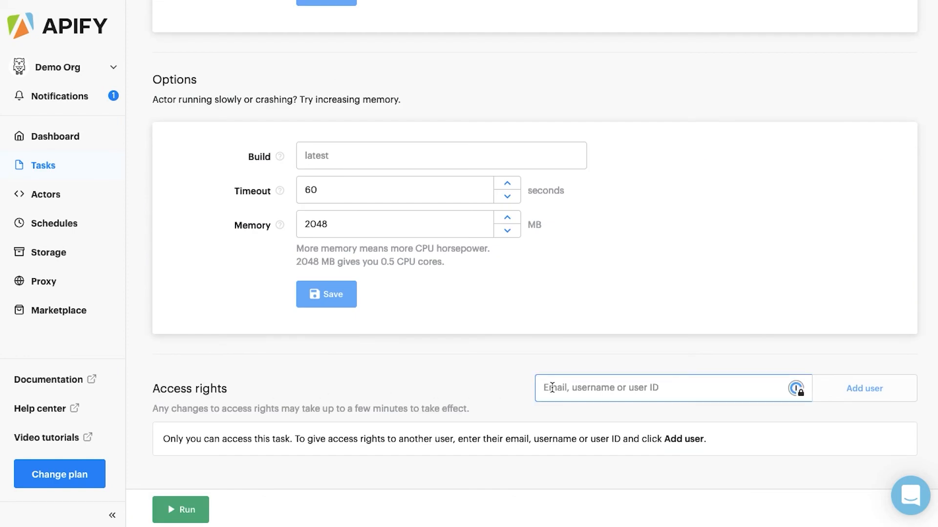
type("samwise-gamgee")
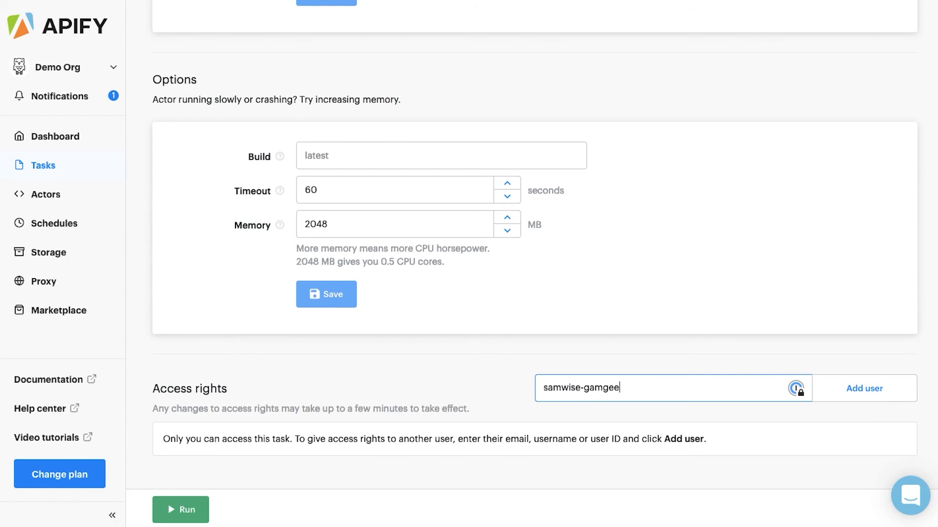
left_click(863, 388)
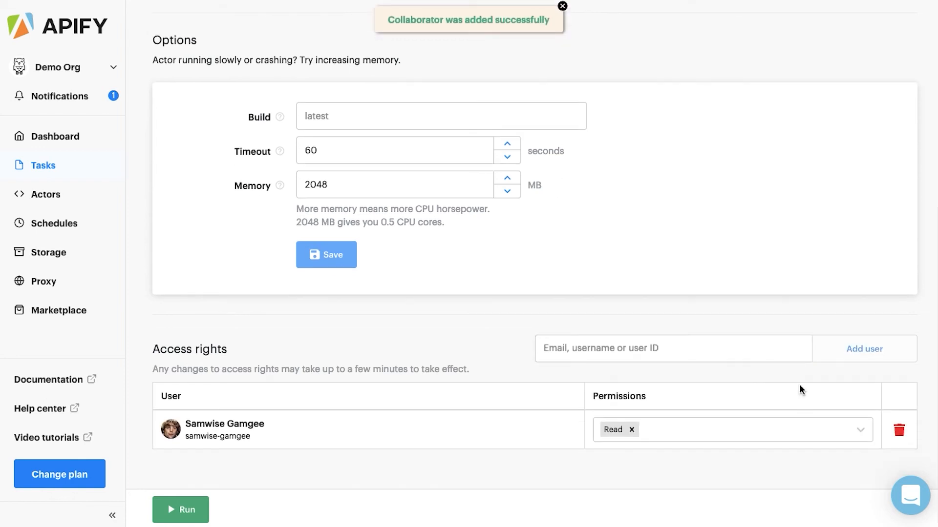
left_click(316, 64)
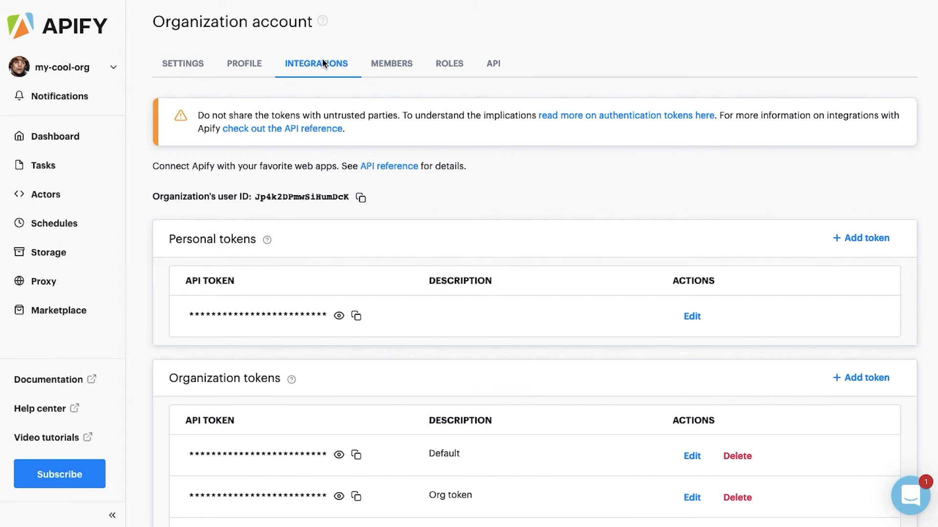
scroll("down", 3)
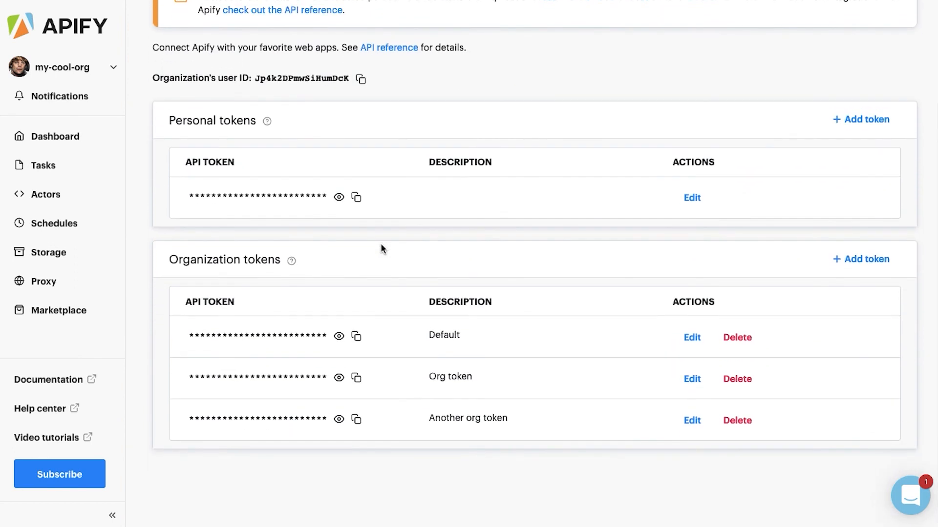
mouse_move(492, 368)
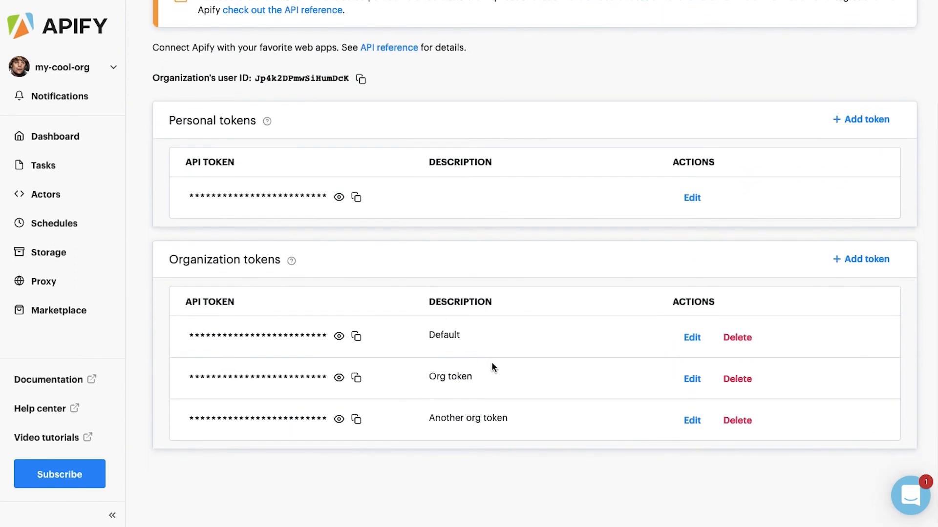
mouse_move(528, 412)
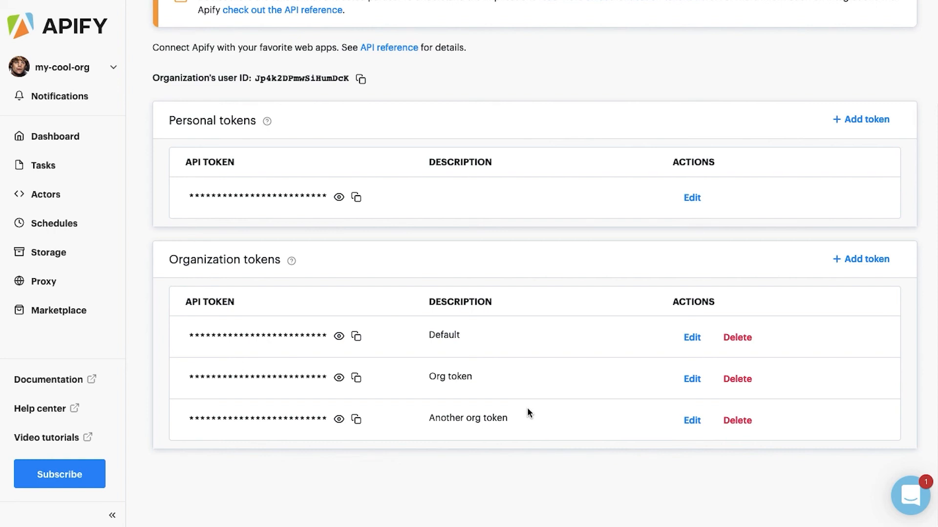
mouse_move(542, 423)
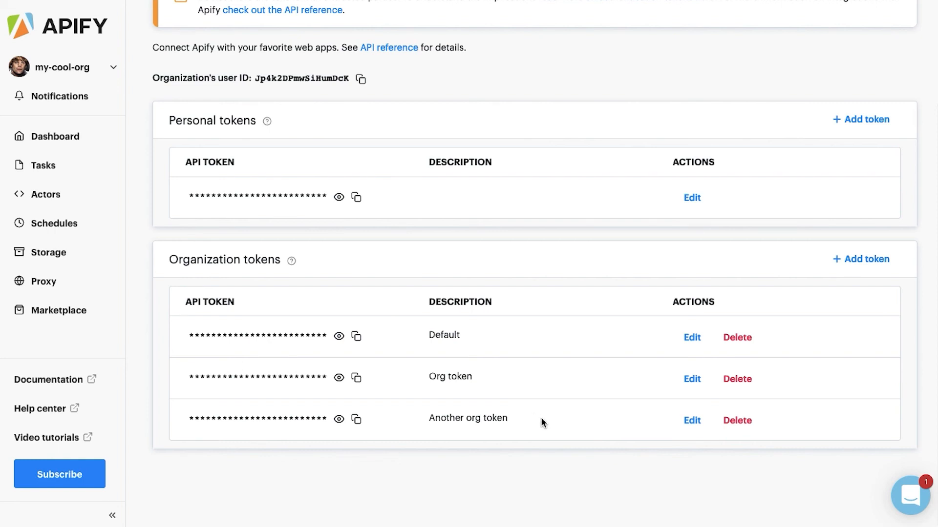
mouse_move(533, 386)
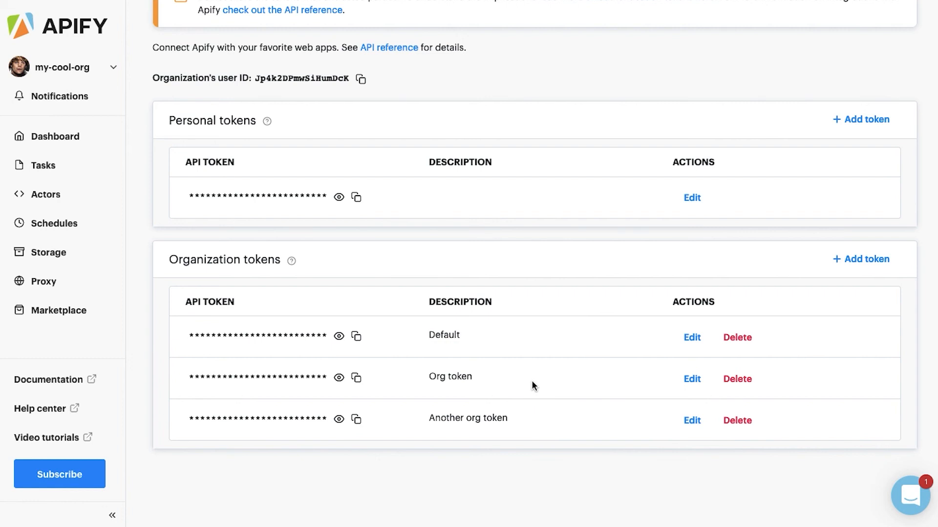
left_click(60, 475)
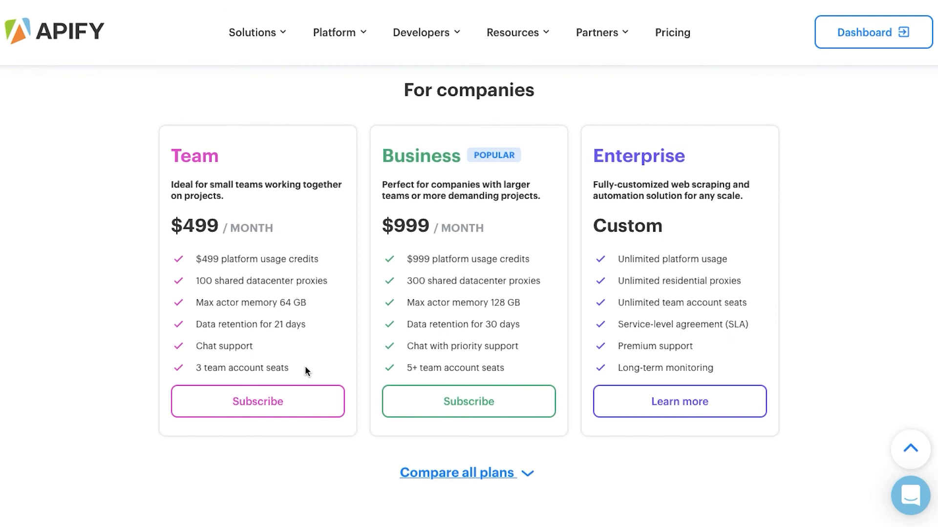
mouse_move(351, 371)
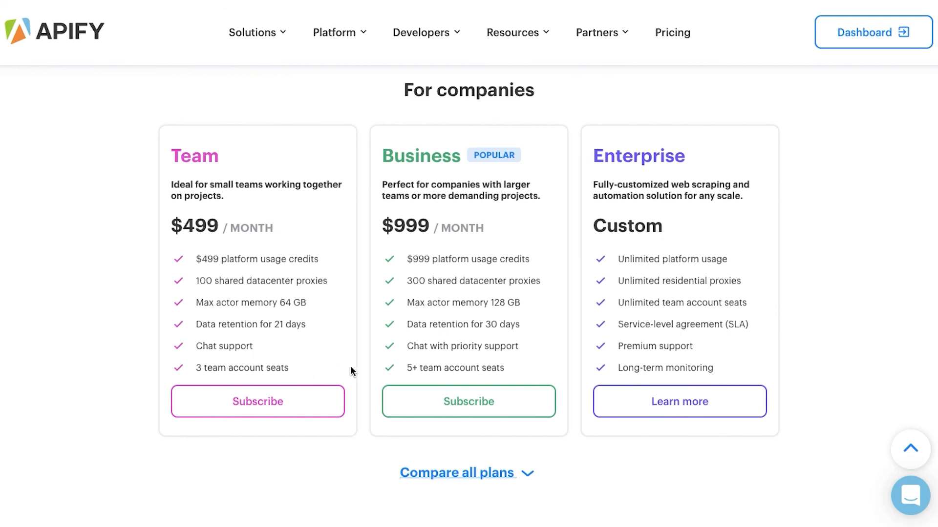
mouse_move(377, 371)
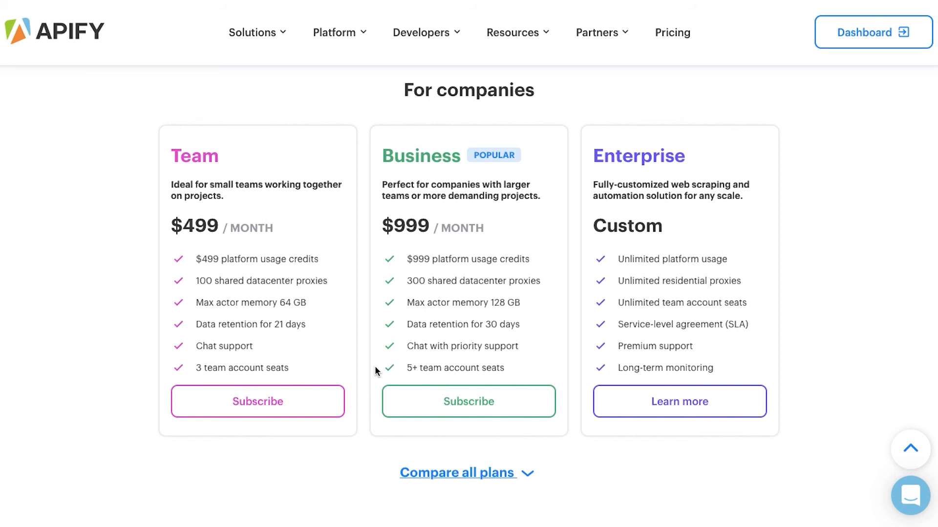
mouse_move(400, 161)
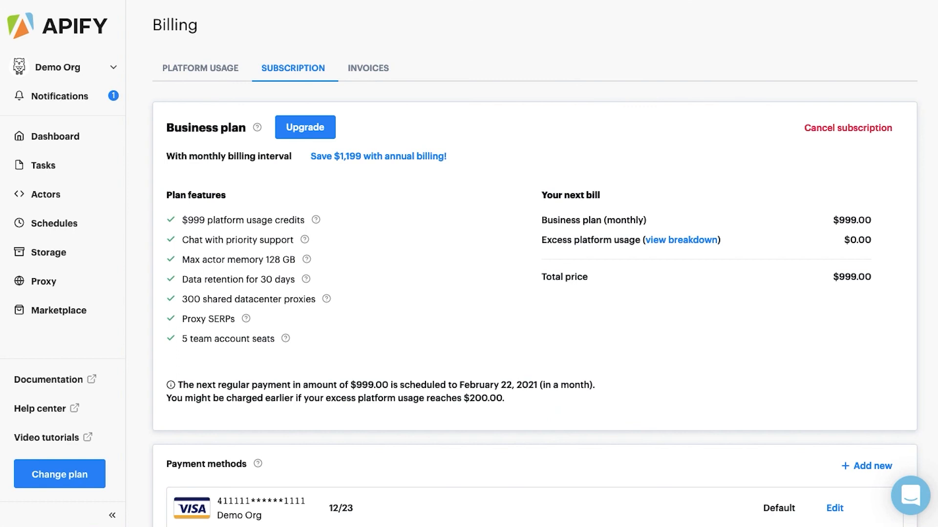
mouse_move(477, 153)
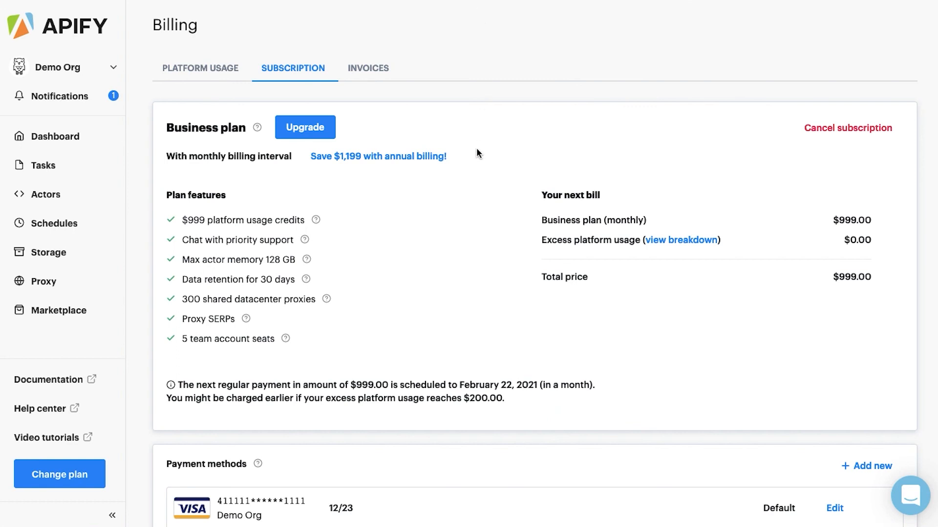
mouse_move(242, 350)
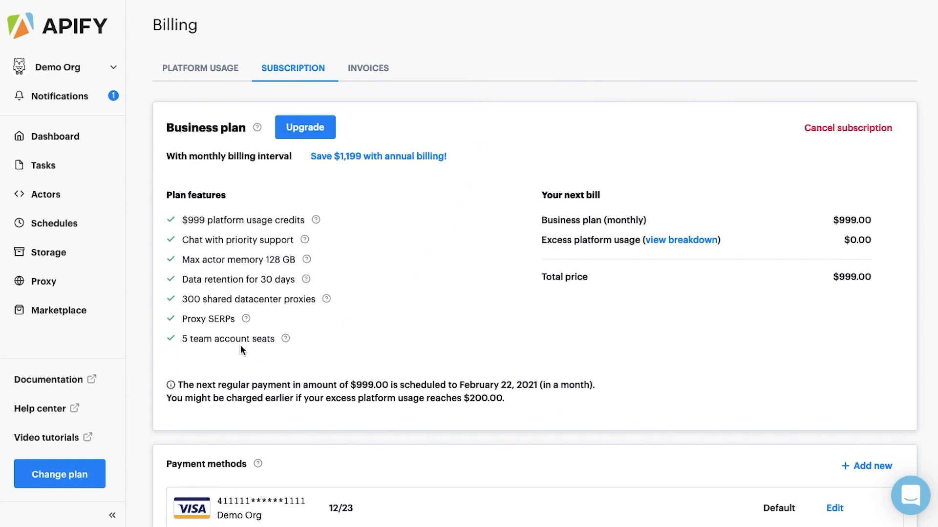
mouse_move(330, 199)
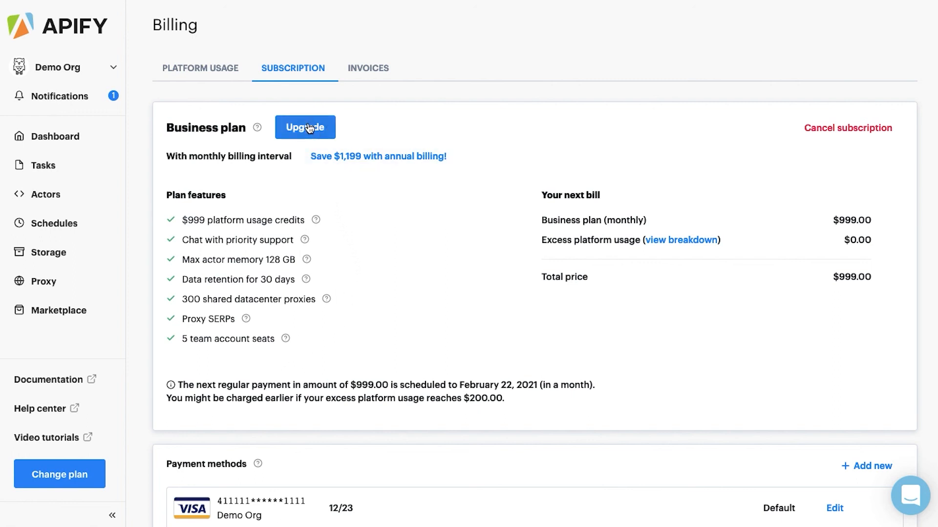
Step: Begin upgrading the Business plan, landing on the Plan comparison step at $0.00 to pay
left_click(304, 127)
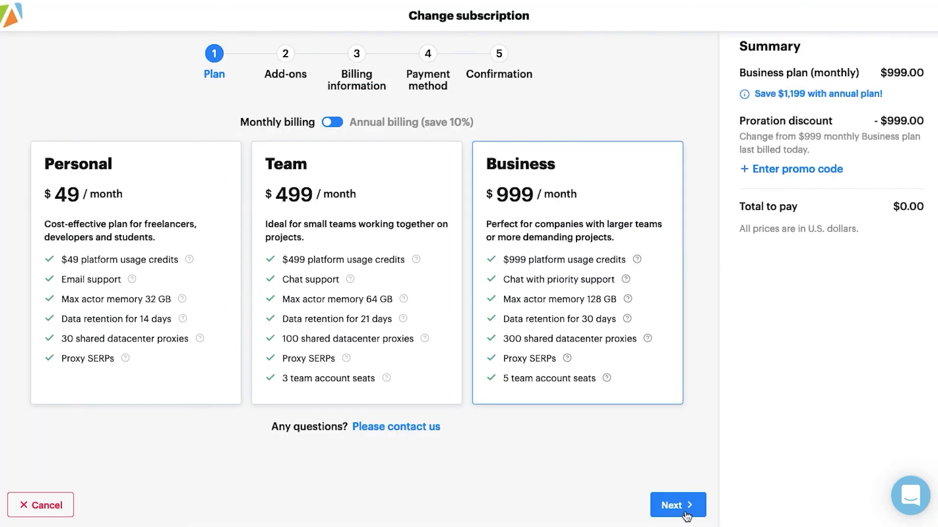
Step: Add 4 additional team account seats in Add-ons, raising the amount to pay to $196
left_click(676, 505)
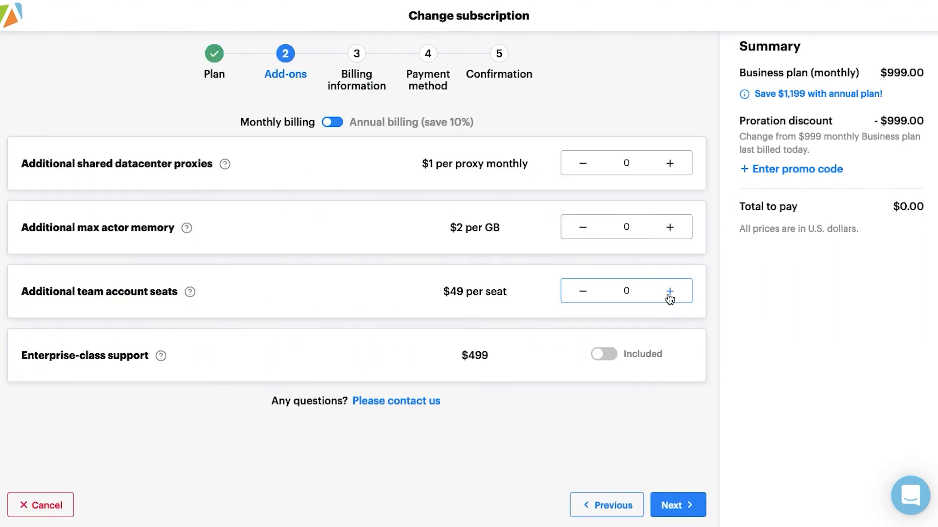
left_click(670, 292)
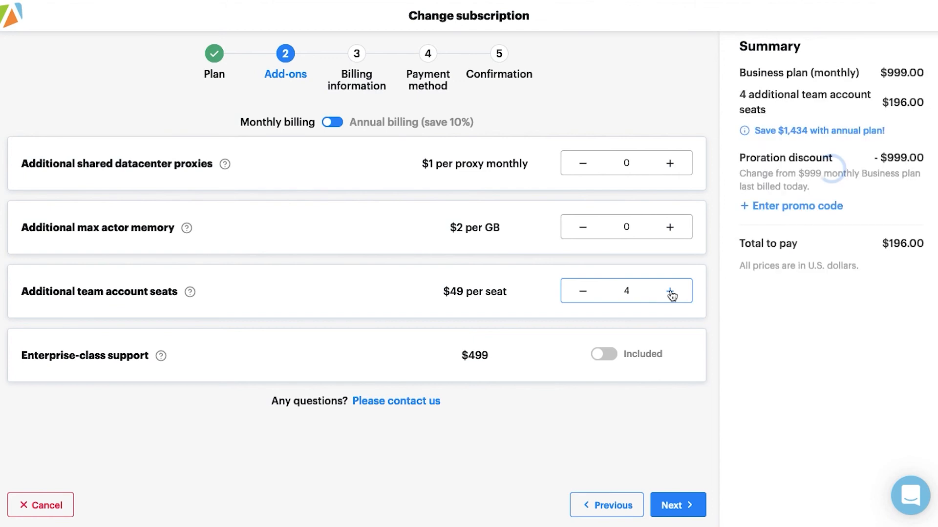
left_click(676, 505)
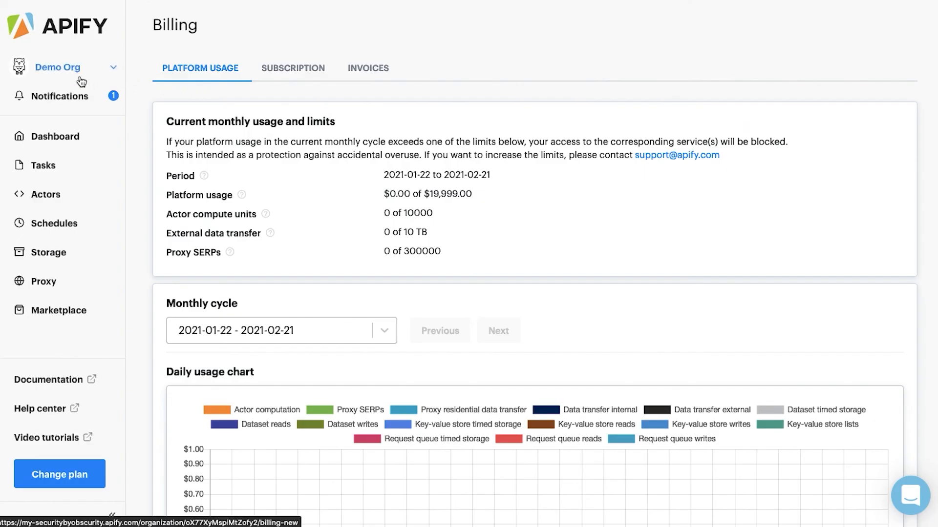
mouse_move(142, 86)
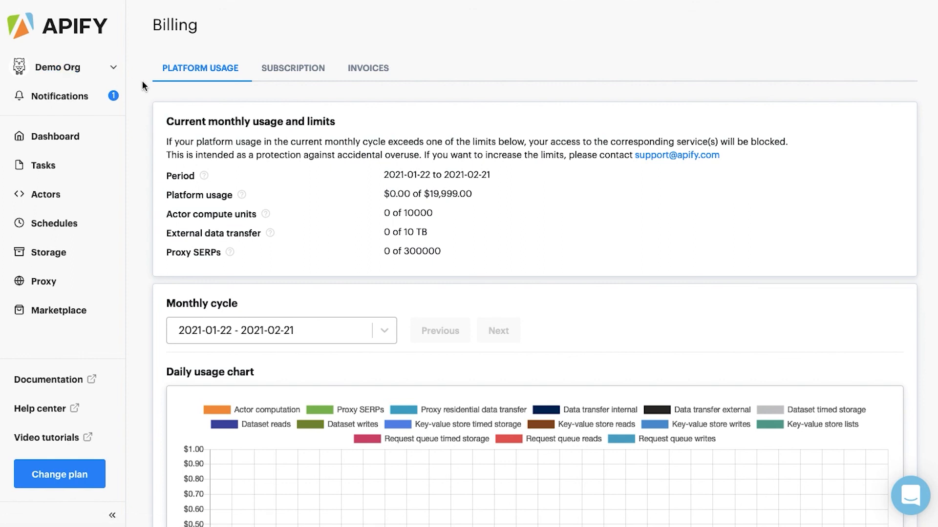
scroll("down", 3)
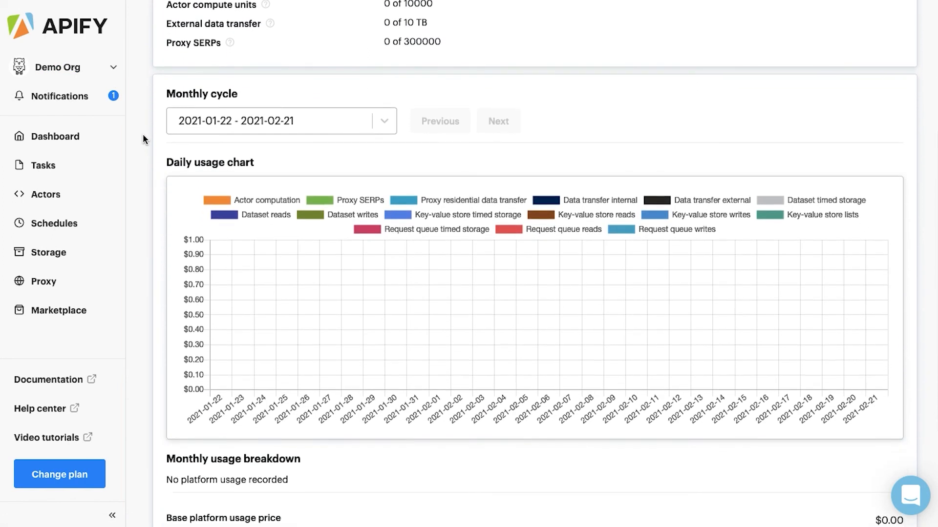
scroll("up", 3)
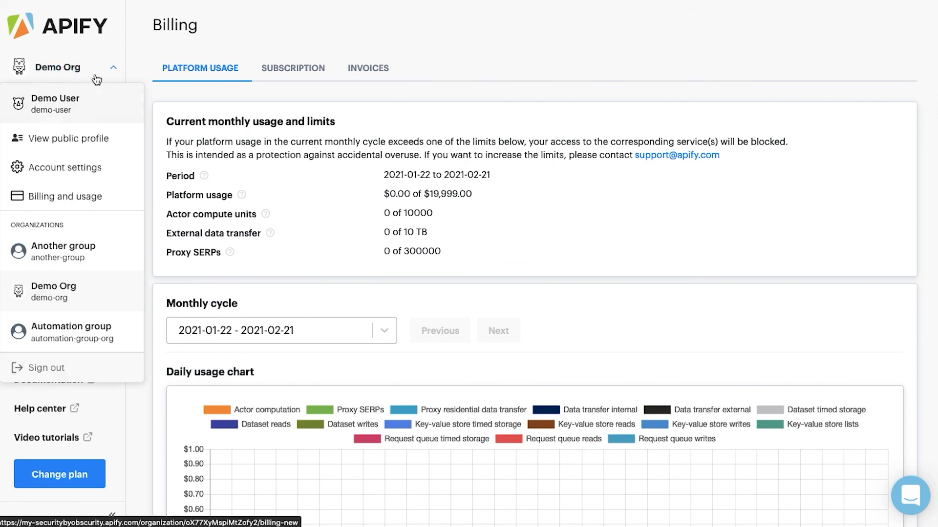
left_click(62, 66)
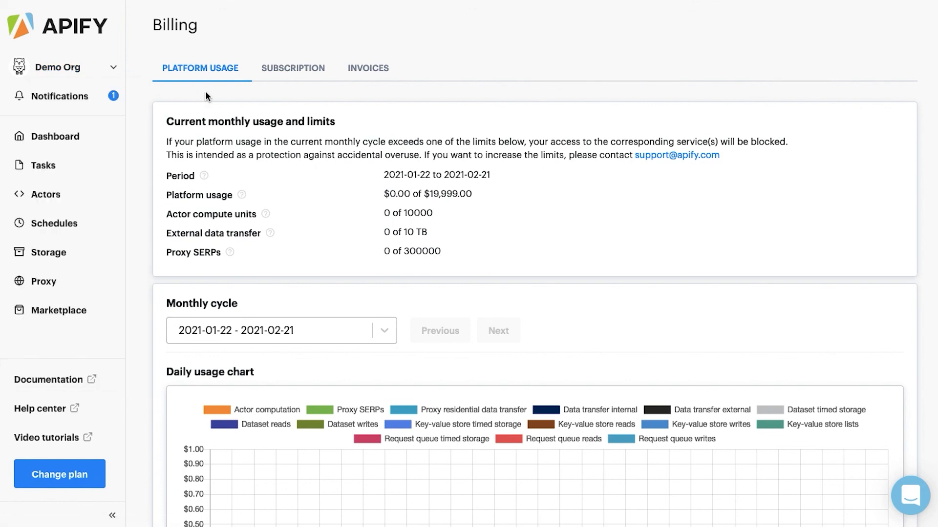